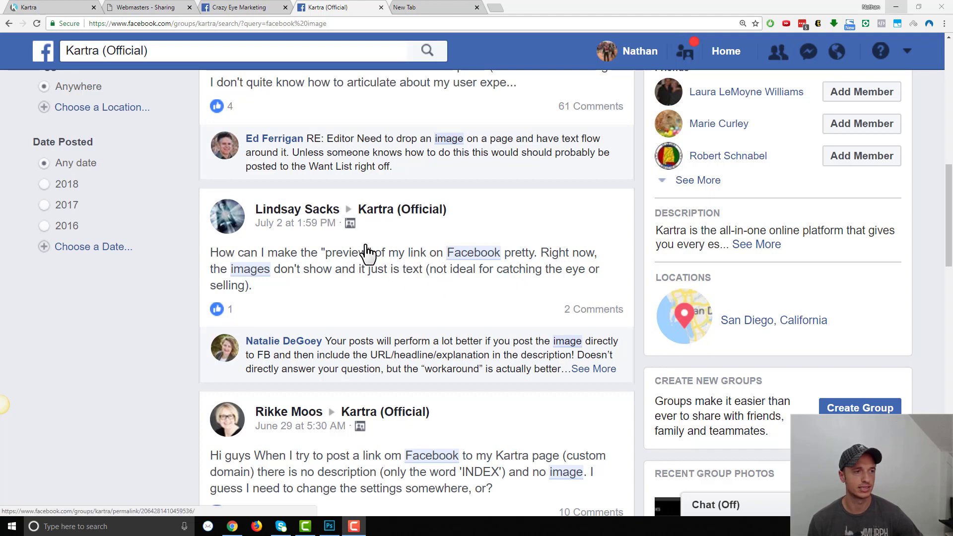
mouse_move(429, 211)
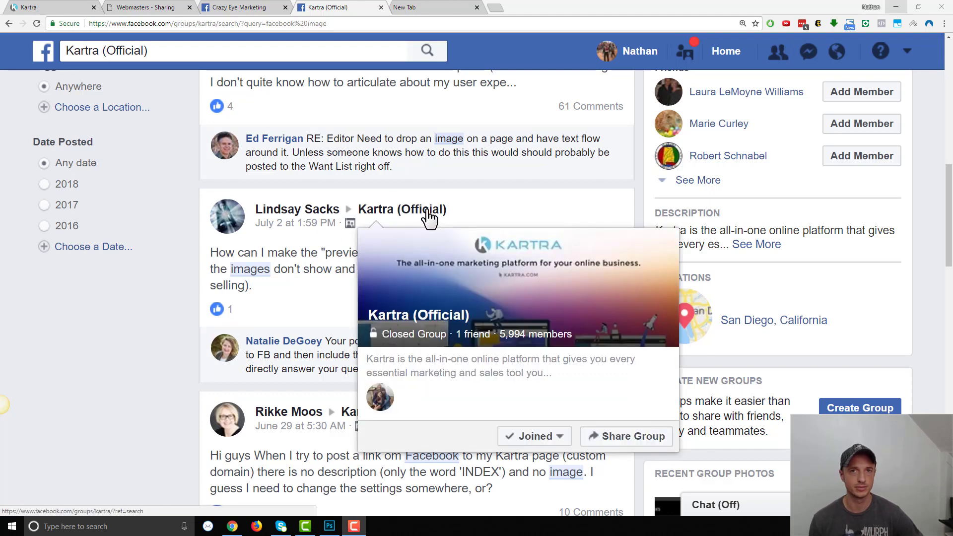
mouse_move(465, 260)
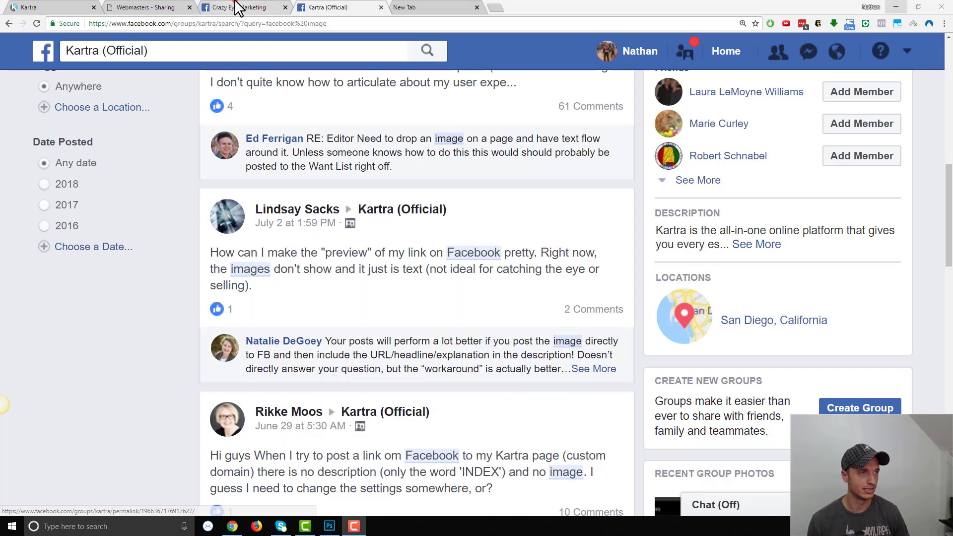
left_click(237, 7)
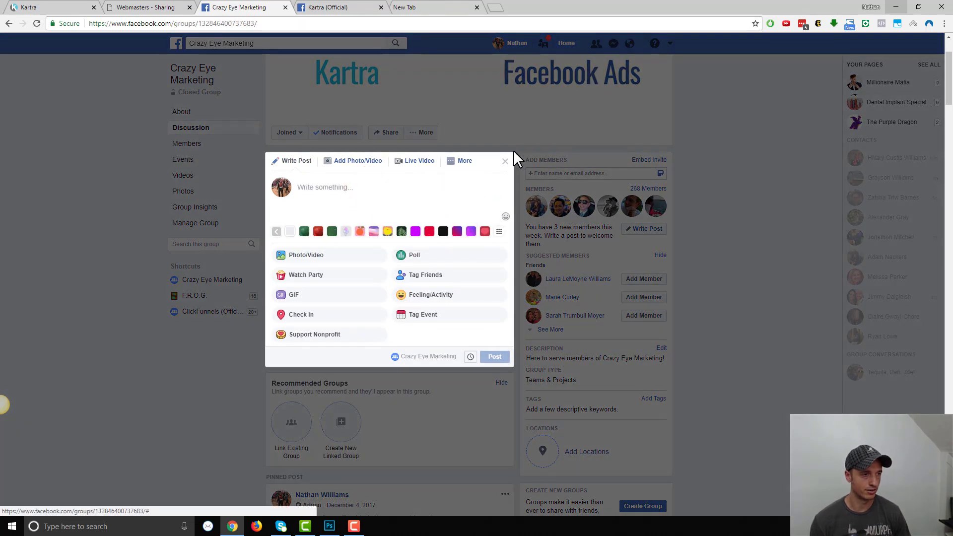
type("https://kartra.crazyeyemarketing.com/demo-book")
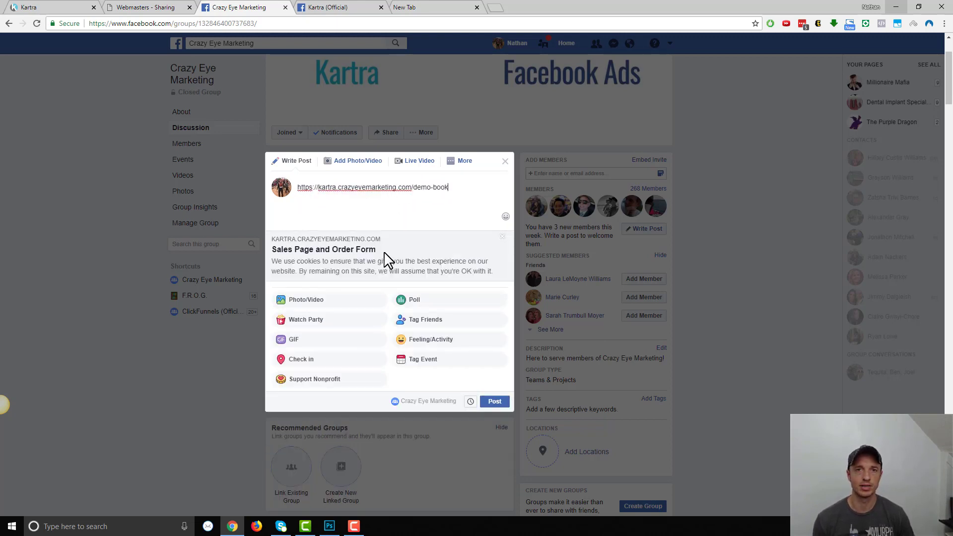
mouse_move(353, 265)
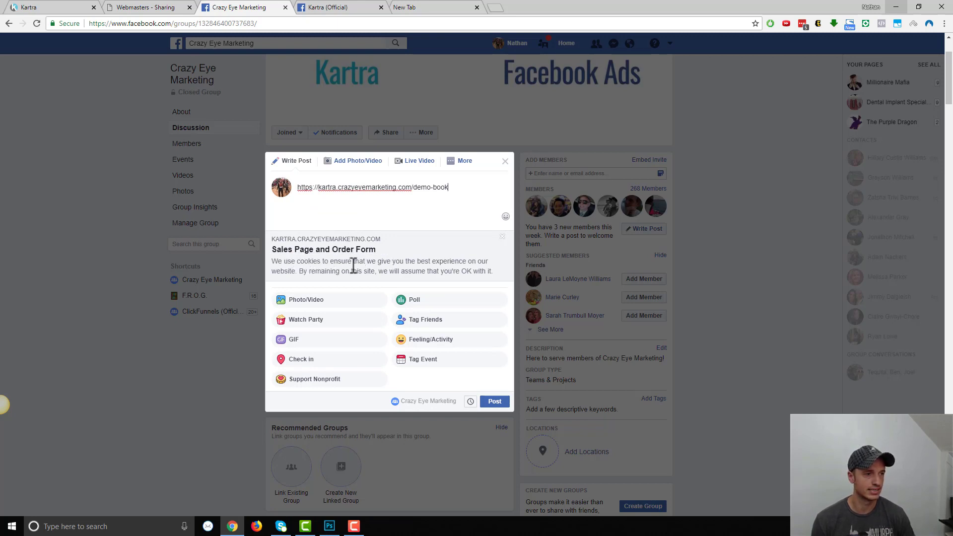
mouse_move(356, 255)
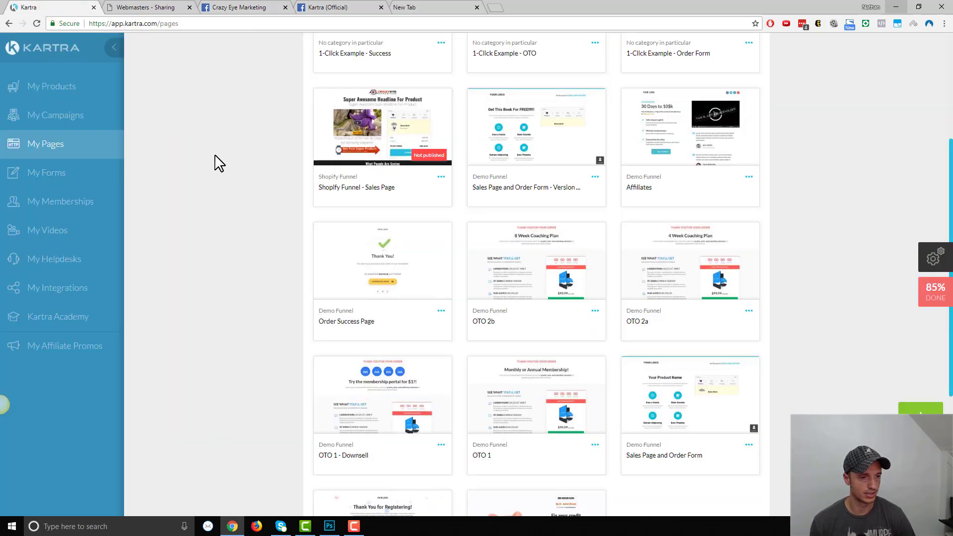
- Open Sales Page and Order Form in Kartra's editor and show its Tracking Code settings
scroll("down", 3)
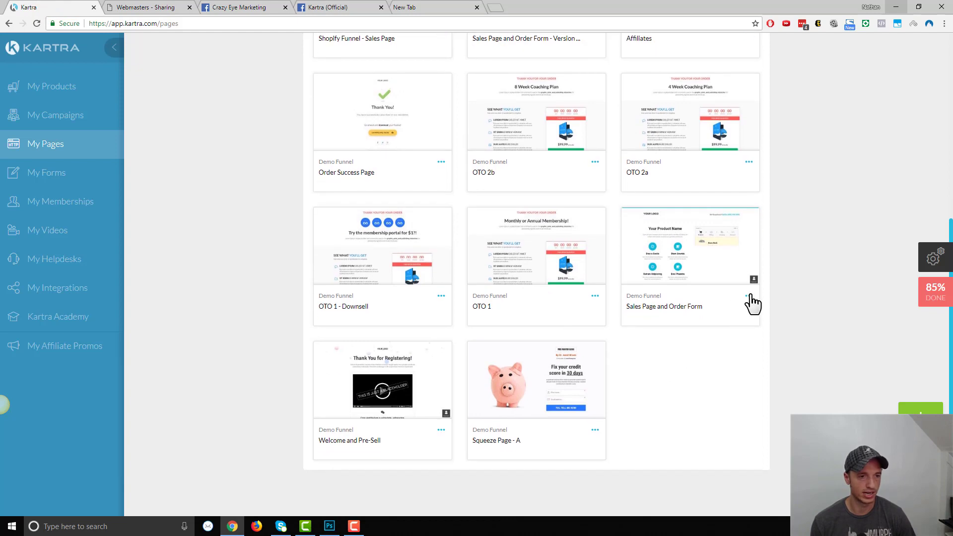
left_click(748, 295)
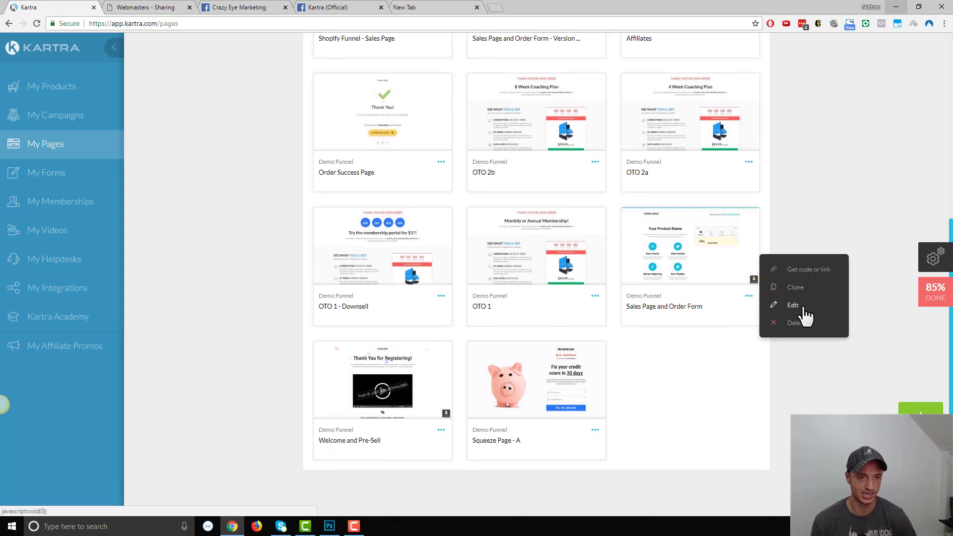
left_click(793, 305)
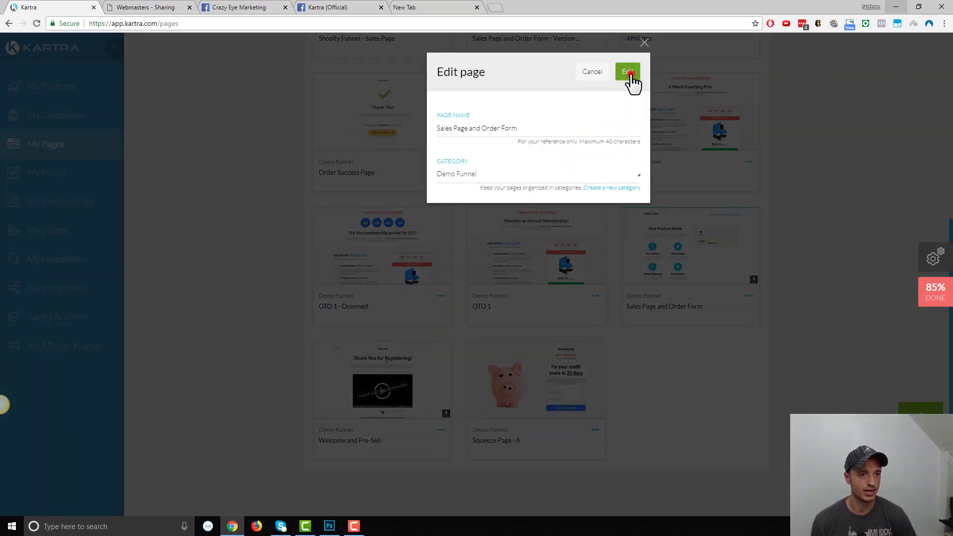
left_click(627, 72)
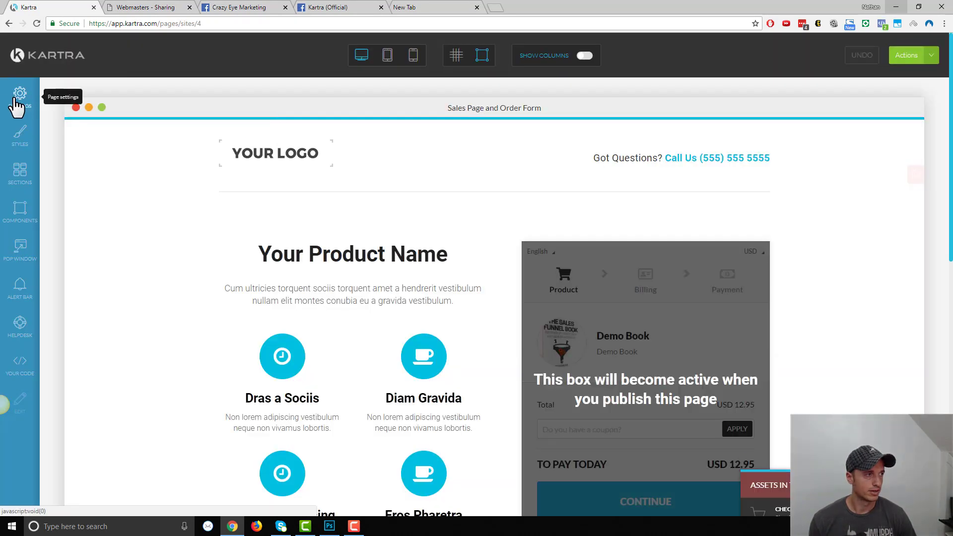
left_click(19, 94)
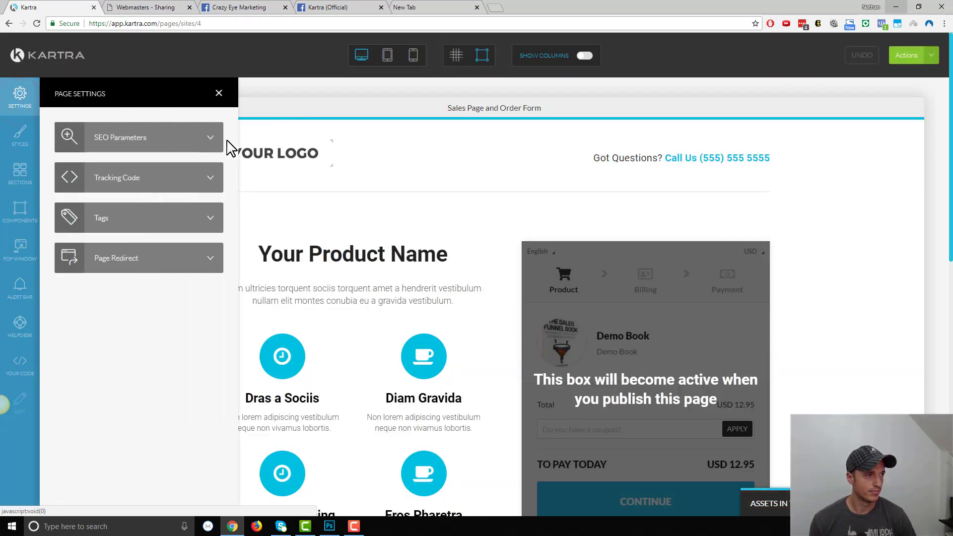
left_click(138, 177)
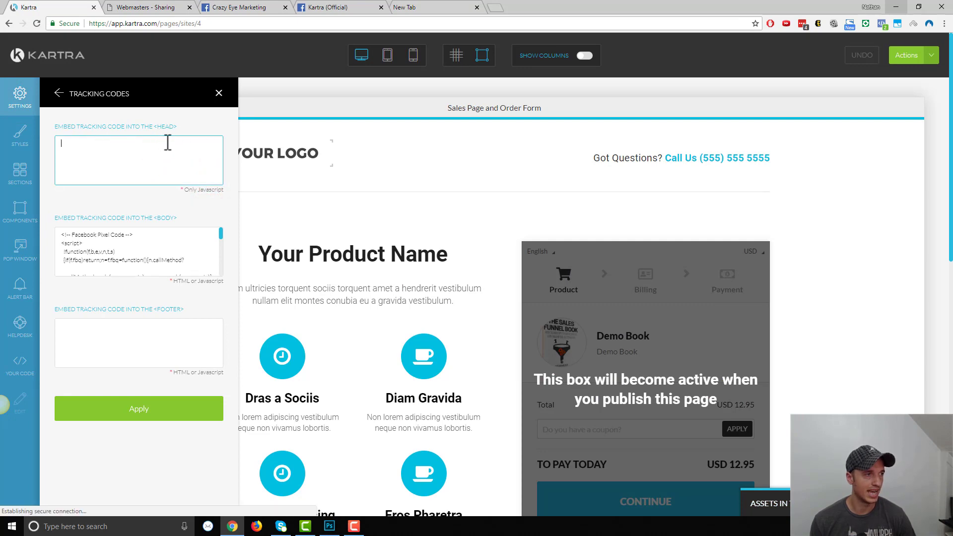
- Select the five example Open Graph meta tags in the Sharing docs' Markup Example
left_click(140, 8)
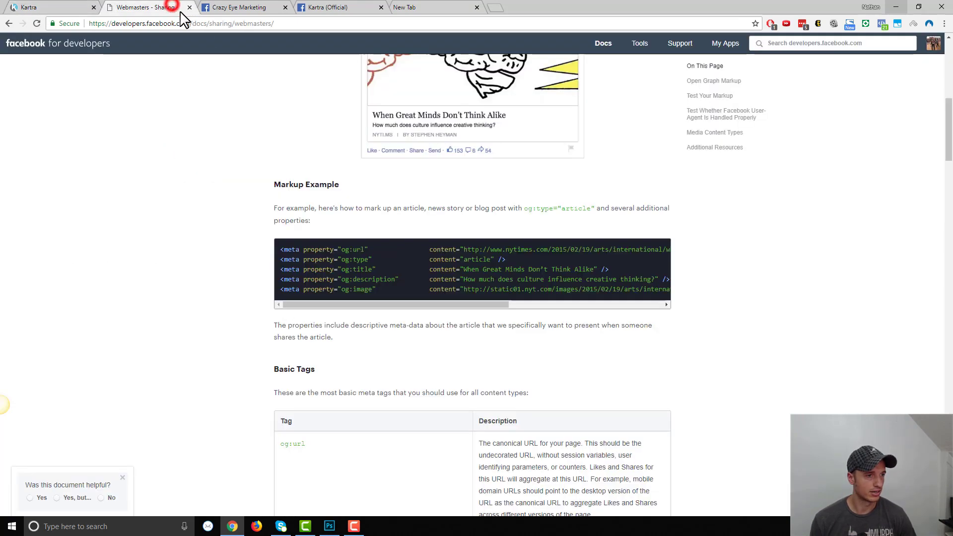
left_click_drag(281, 249, 558, 269)
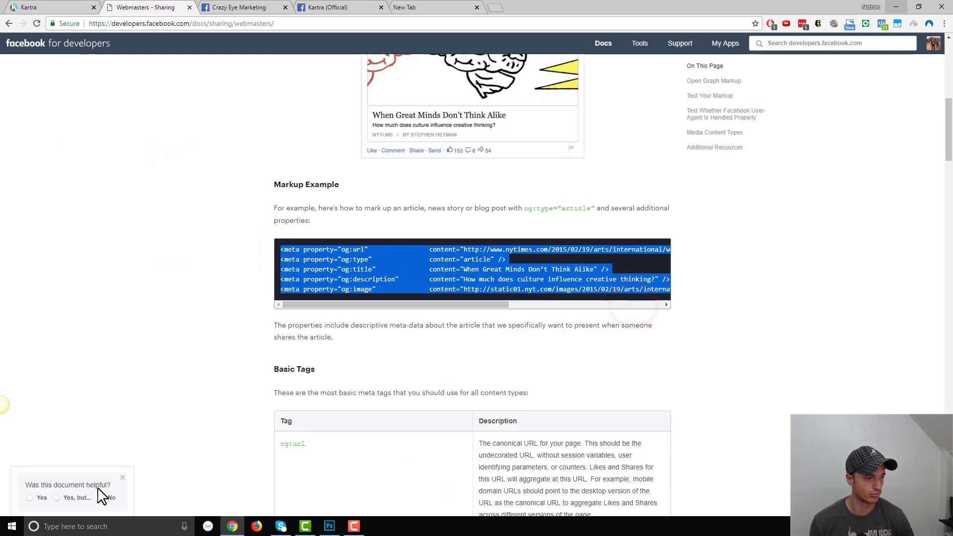
type("note")
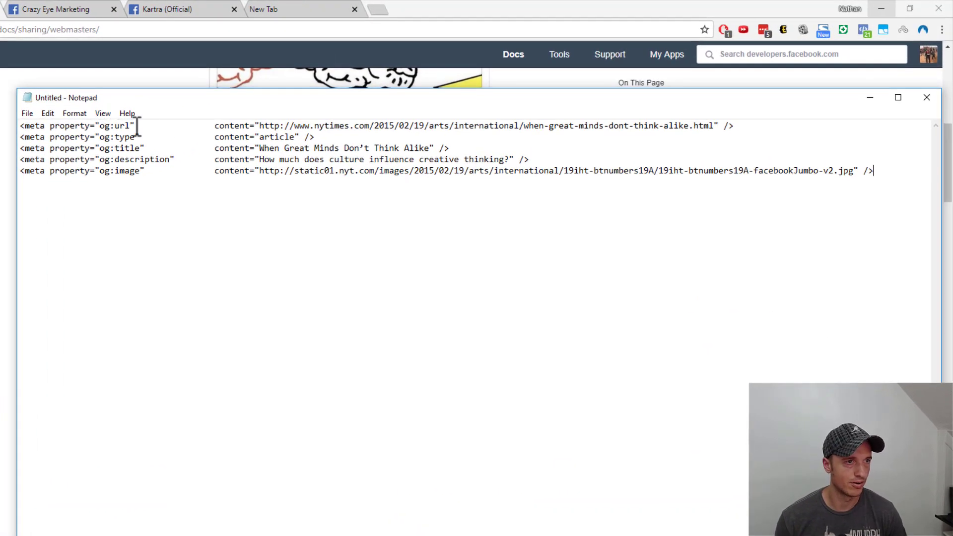
- Delete the og:url and og:type lines from the pasted meta tags in Notepad
left_click_drag(285, 125, 699, 125)
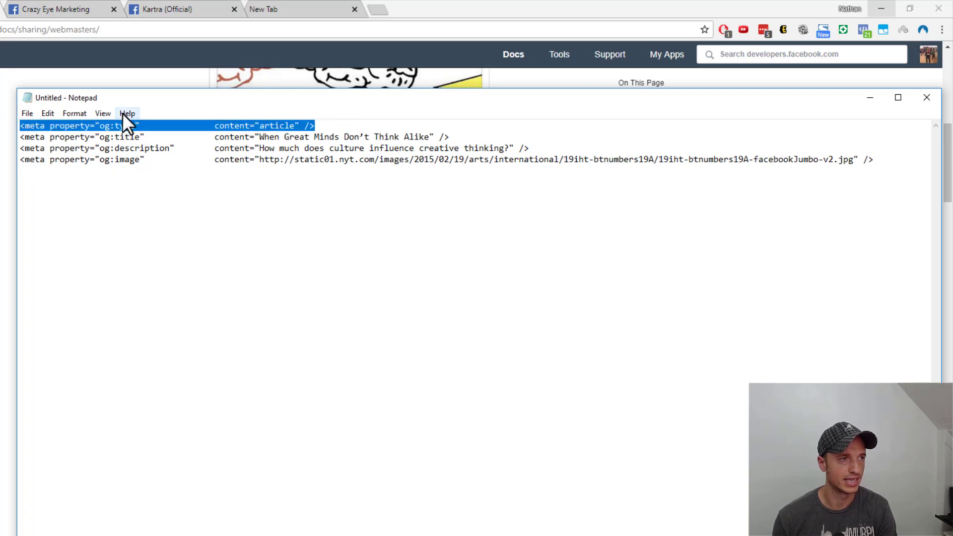
left_click(276, 125)
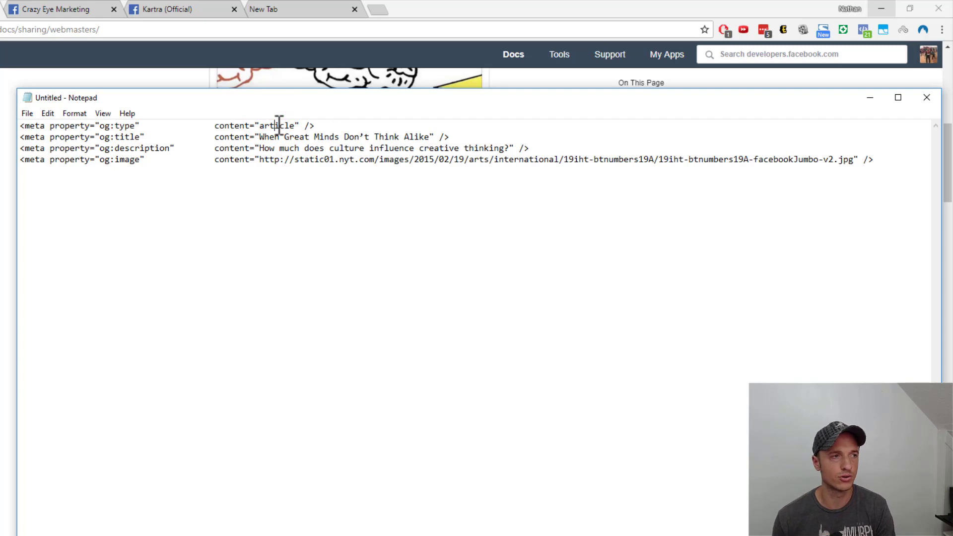
double_click(106, 125)
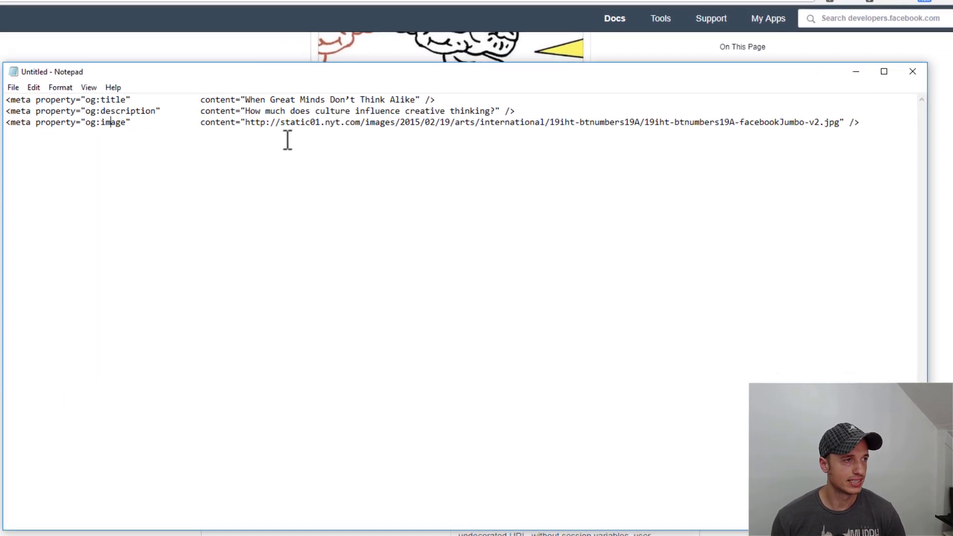
- Replace the og:title content with 'FREE Book - The Sales Funnel Book'
left_click_drag(246, 99, 417, 99)
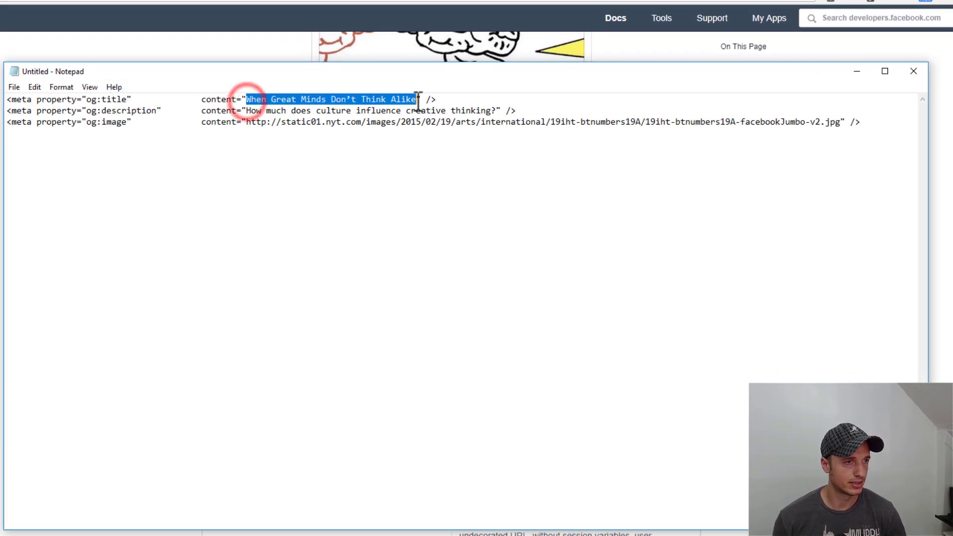
type("The")
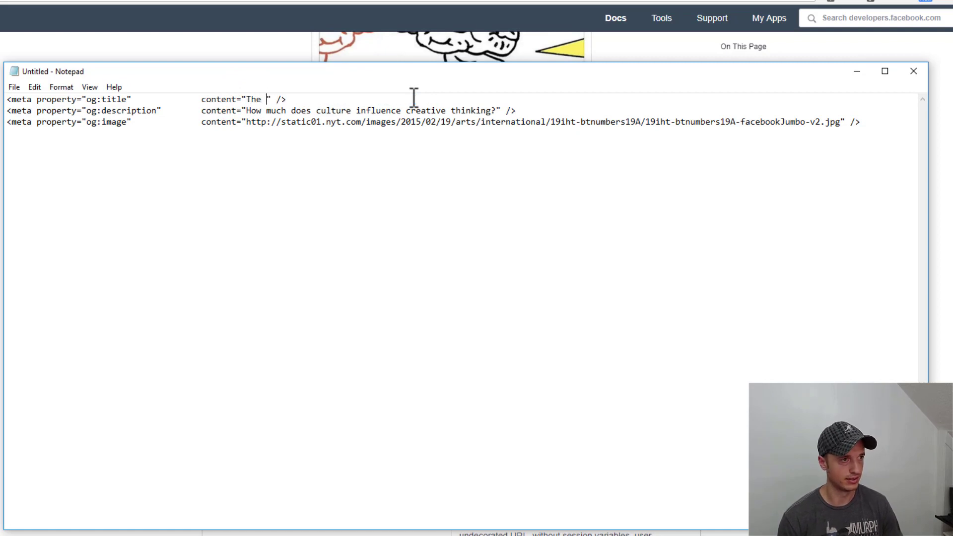
type("FREE Book")
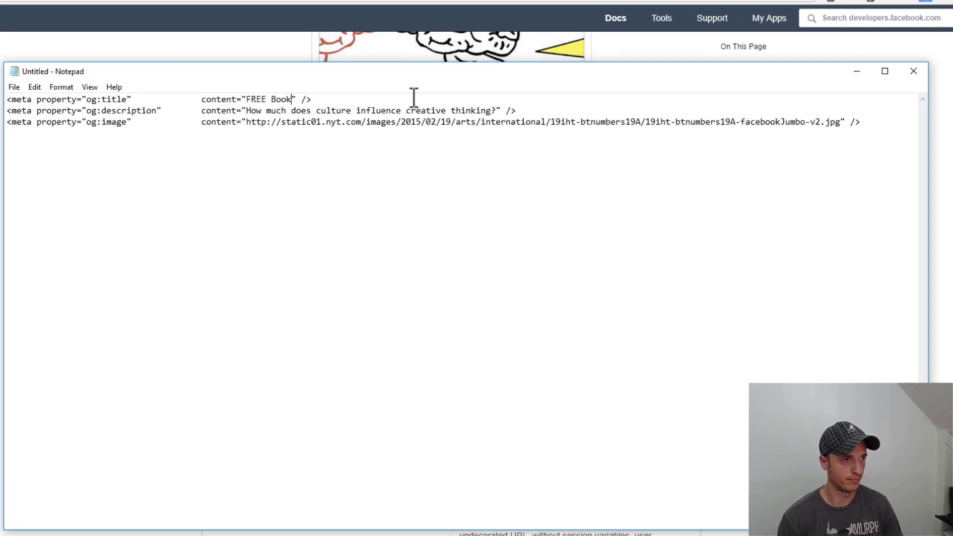
type("- The Sales Funnel Book")
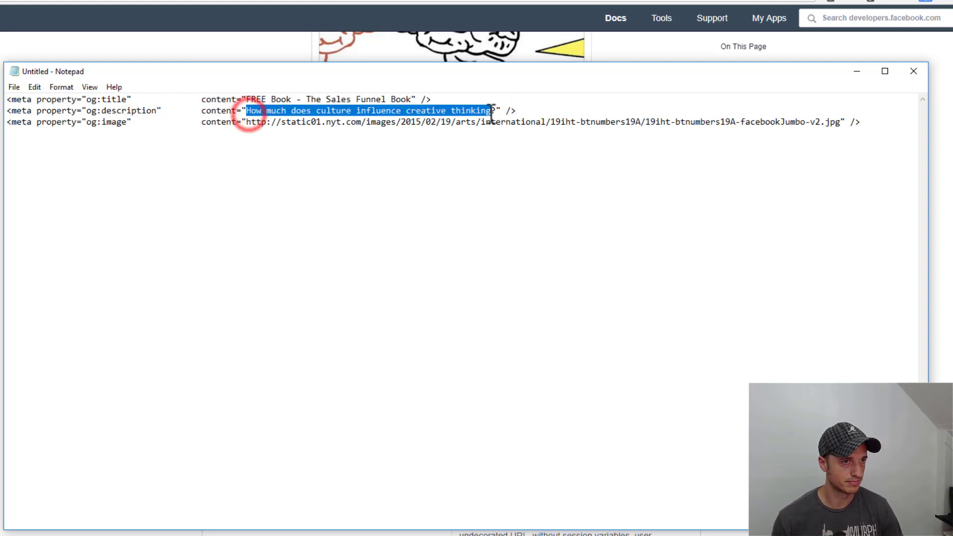
- Set the og:description content to 'Click here to grab your copy of the sales funnel book!'
type("Click \" />")
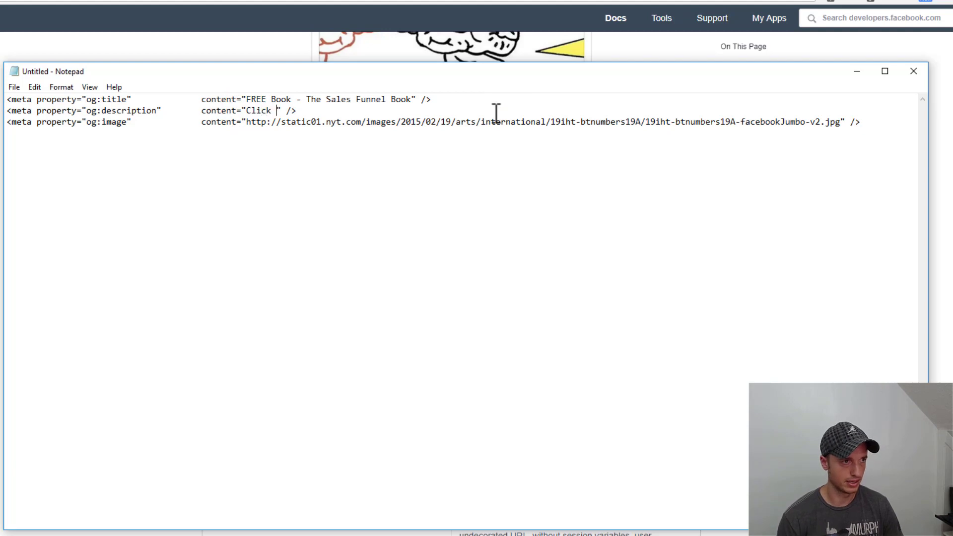
type("here to grab your c")
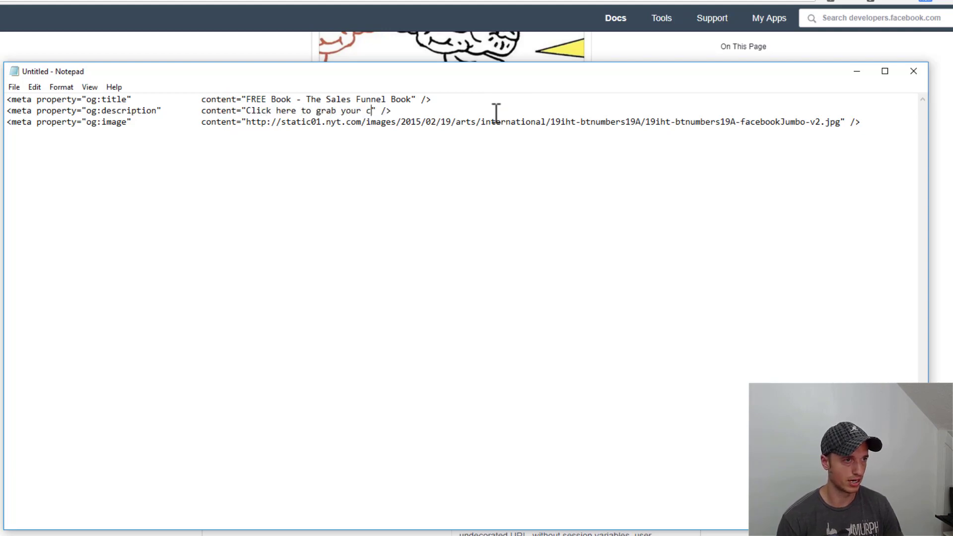
type("opy of the sales")
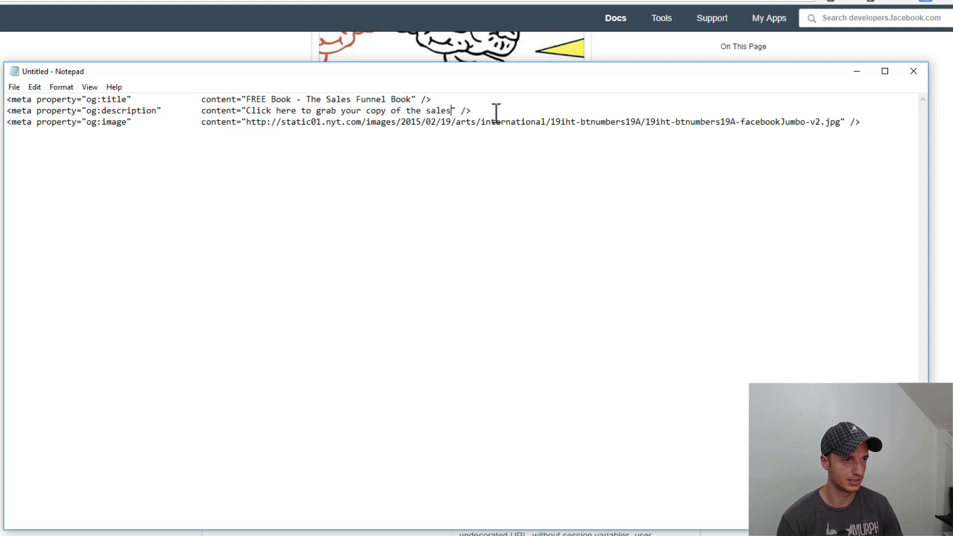
type("funnel book!")
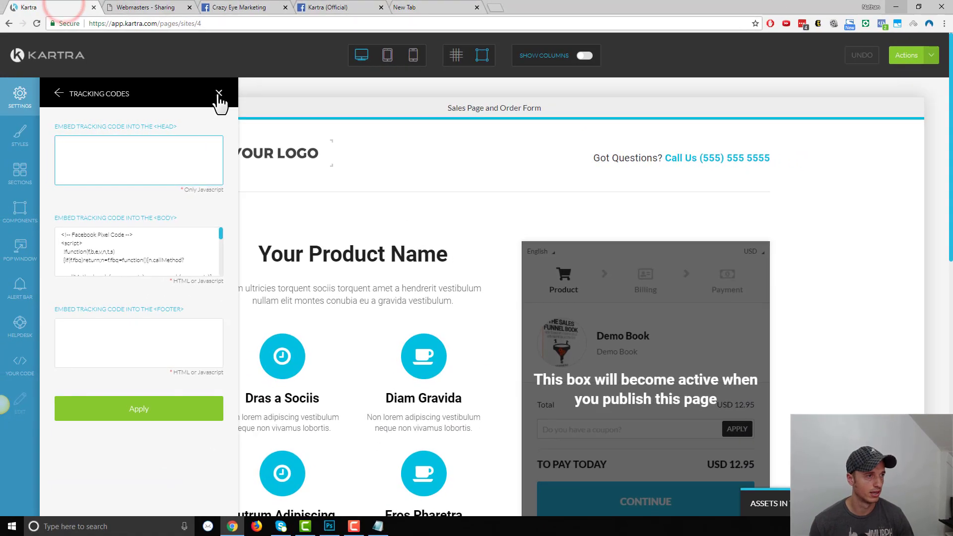
- Close the Tracking Codes panel and add an Image component below YOUR LOGO
left_click(219, 94)
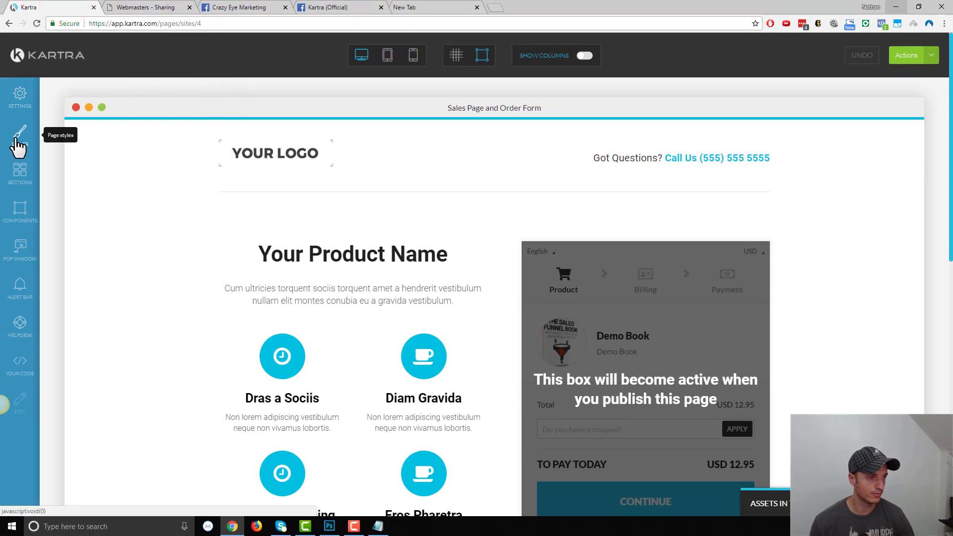
mouse_move(20, 221)
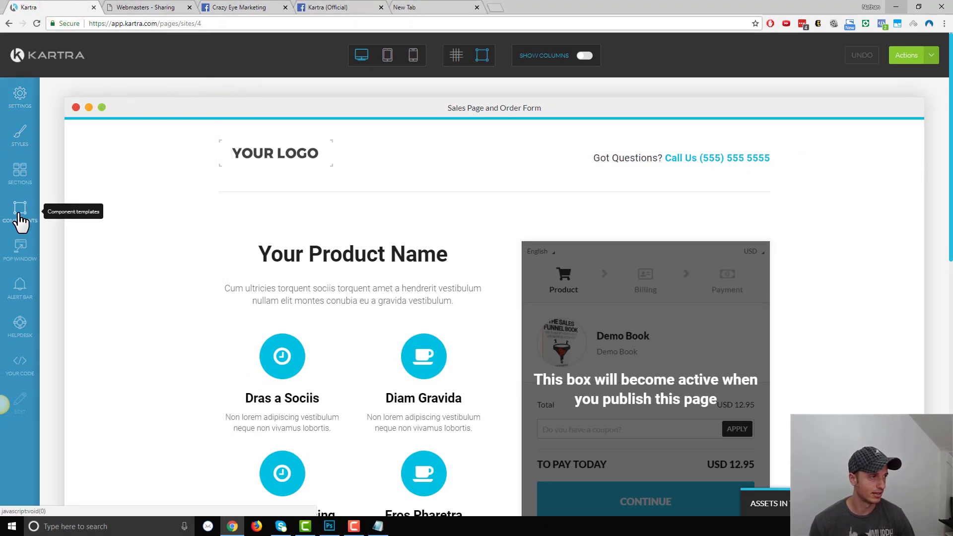
left_click(20, 210)
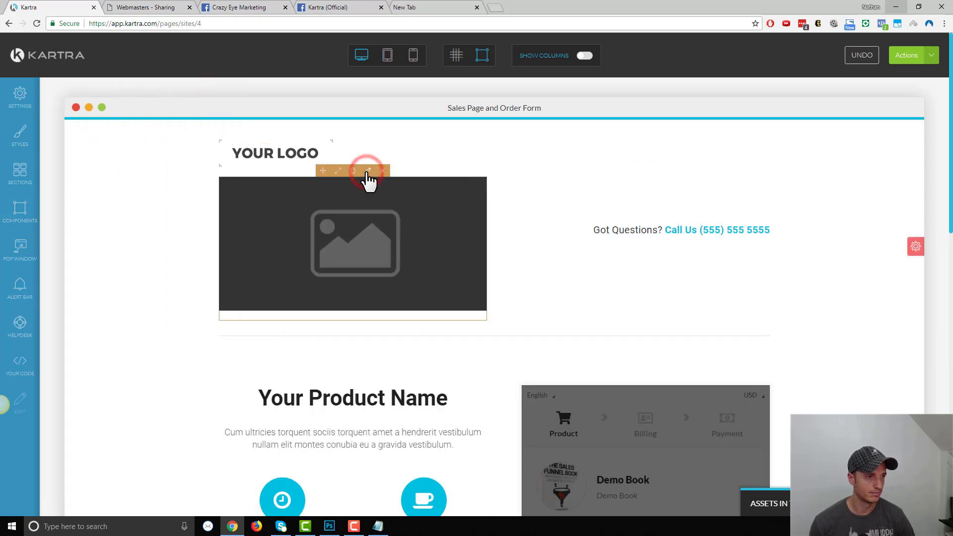
- Swap the image block's placeholder for the 'My Custom Image' graphic and close its settings
left_click(368, 171)
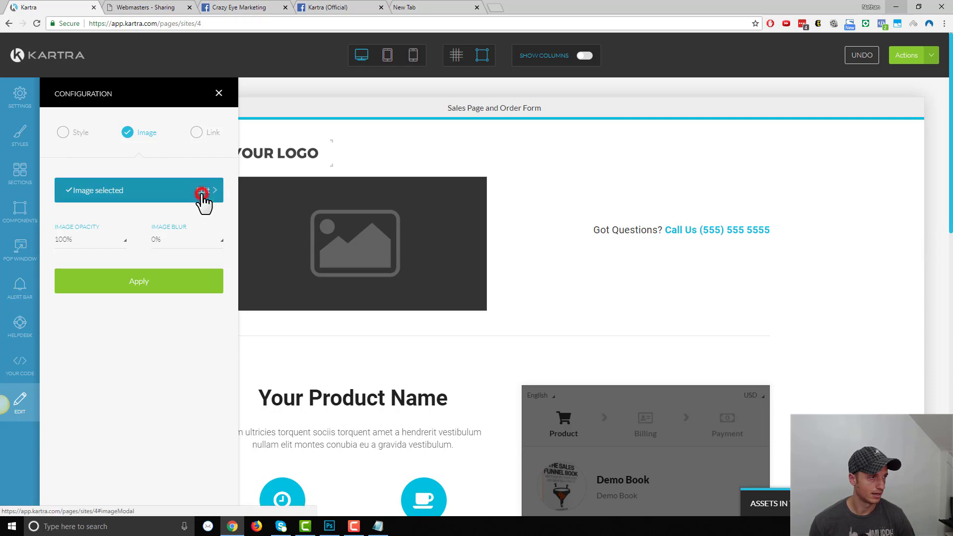
left_click(202, 190)
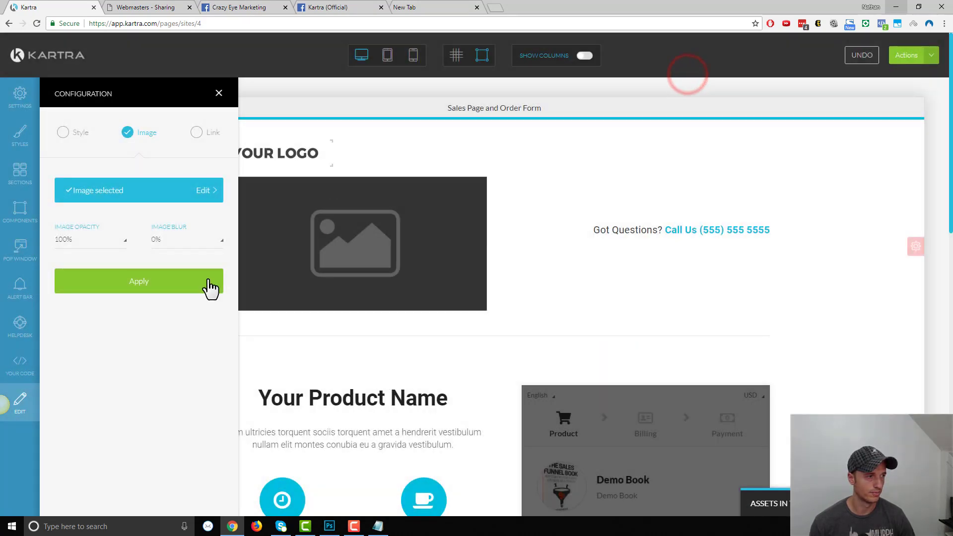
left_click(139, 281)
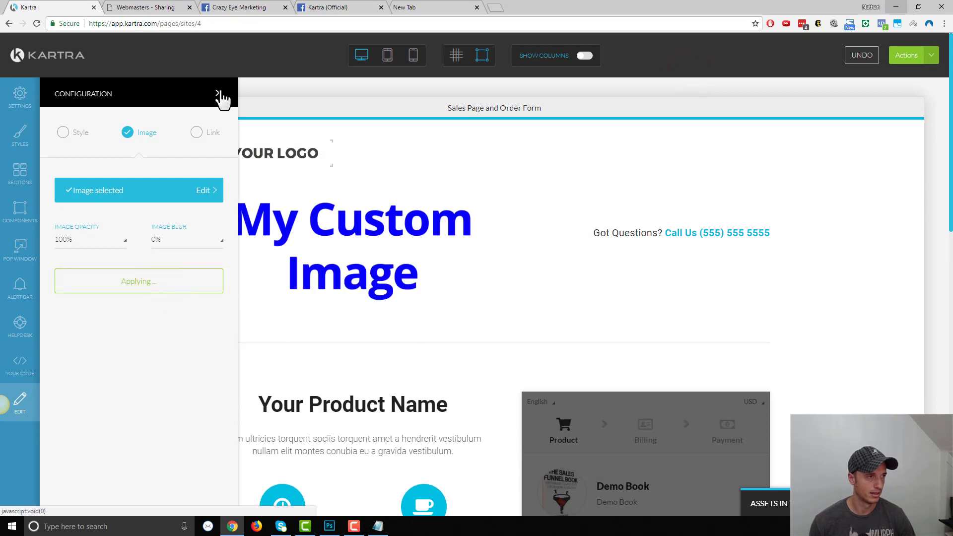
left_click(930, 55)
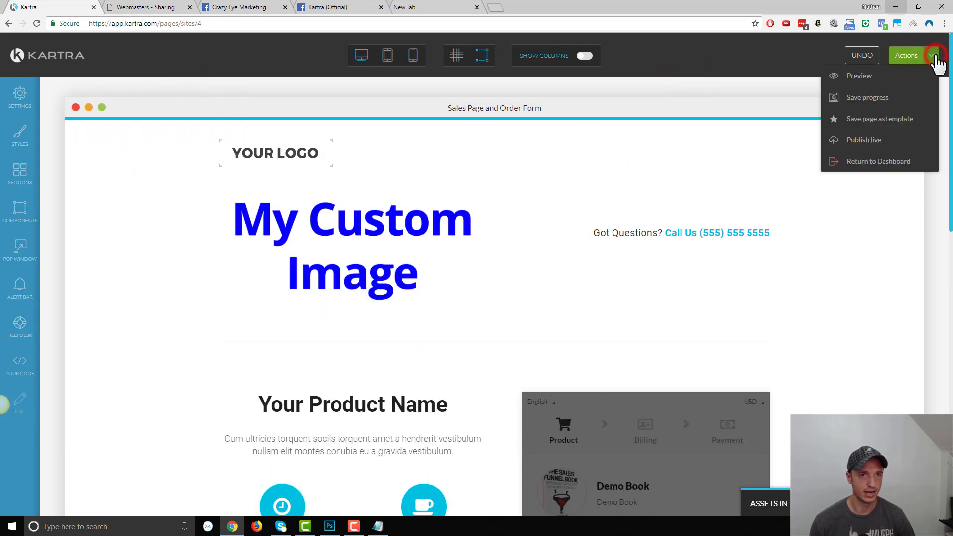
right_click(392, 221)
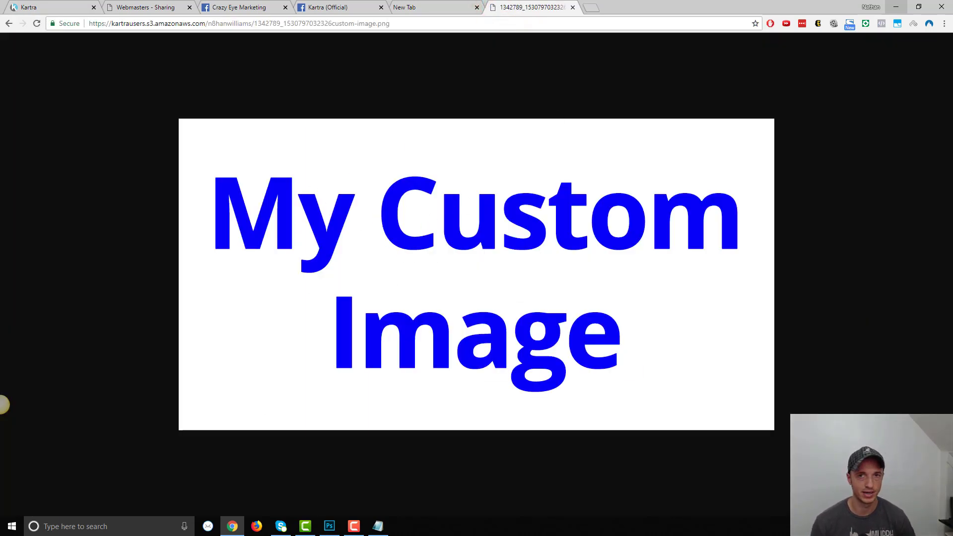
- Bring the Notepad Open Graph tags back and select the old og:image URL
left_click(378, 526)
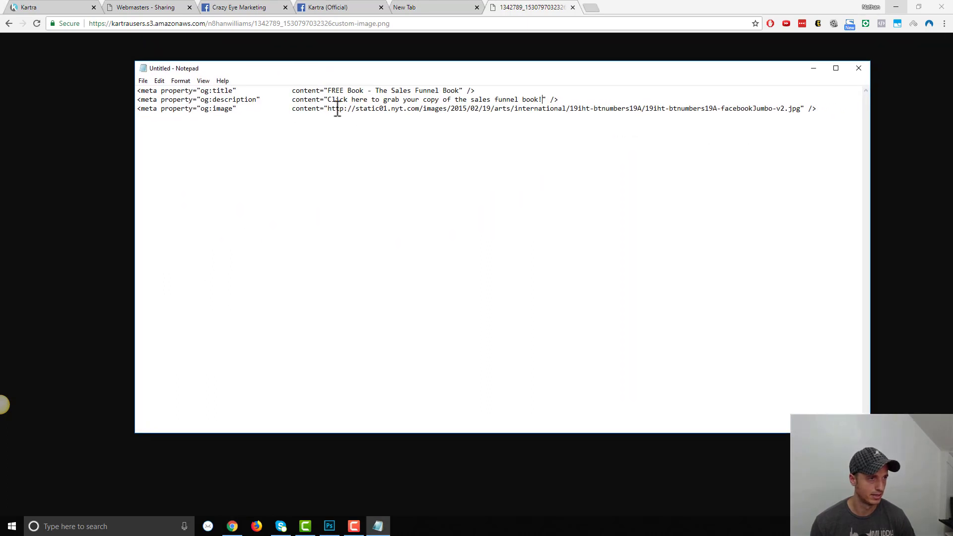
left_click_drag(328, 108, 802, 108)
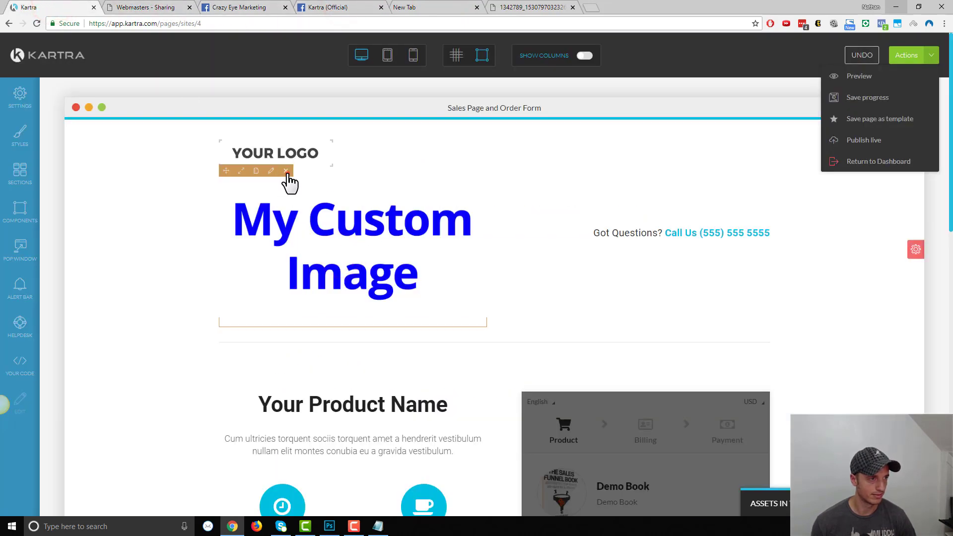
- Delete the temporary 'My Custom Image' block beneath YOUR LOGO
left_click(286, 171)
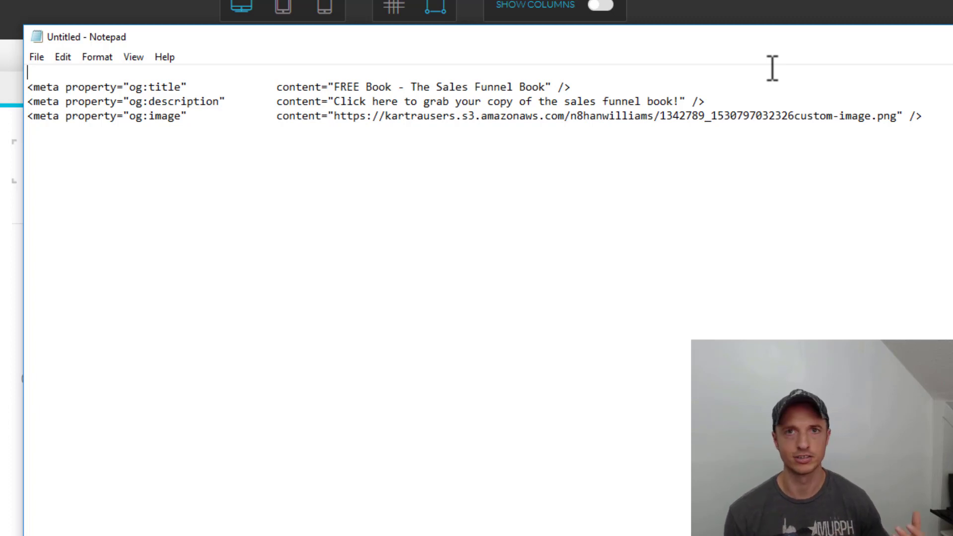
- Add </script> above and <script> below the three meta tags, then select them
type("</script>")
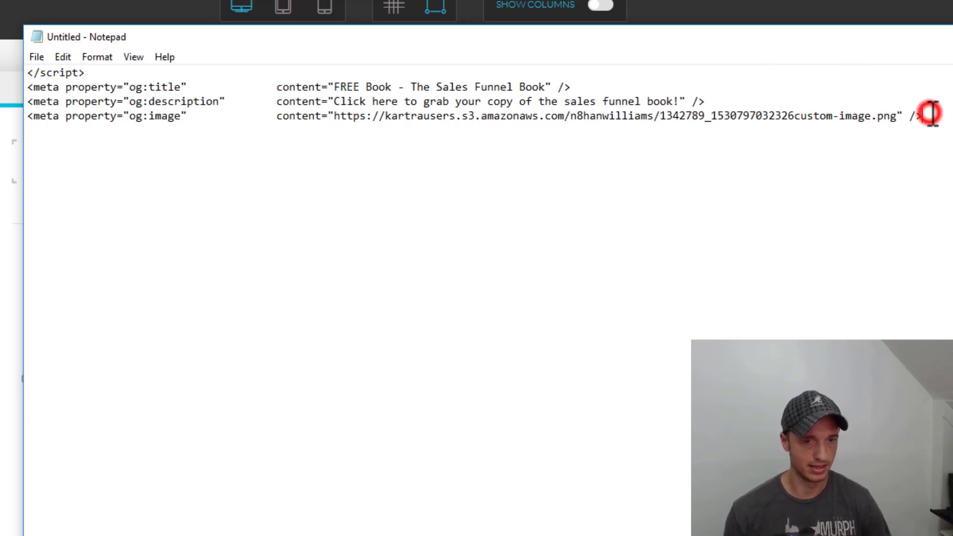
type("<scri")
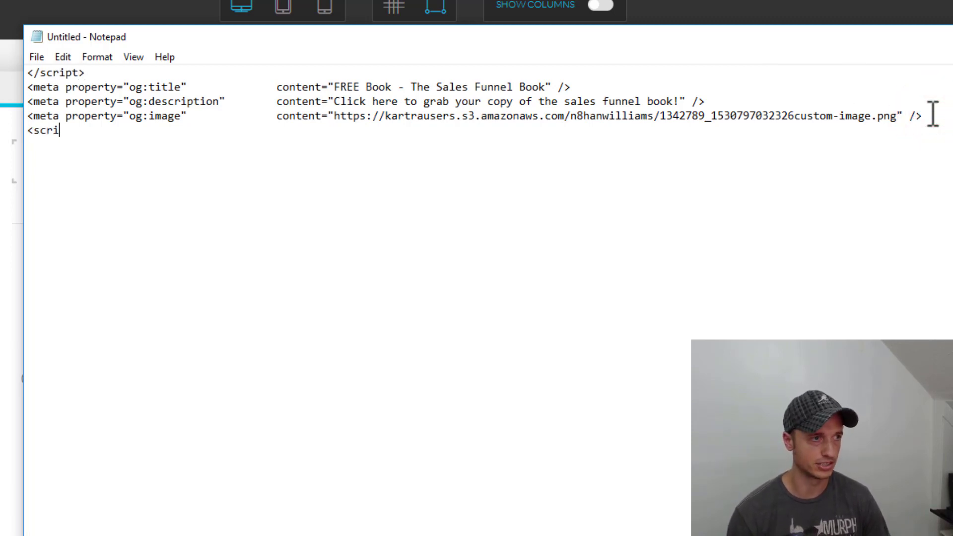
type("pt>")
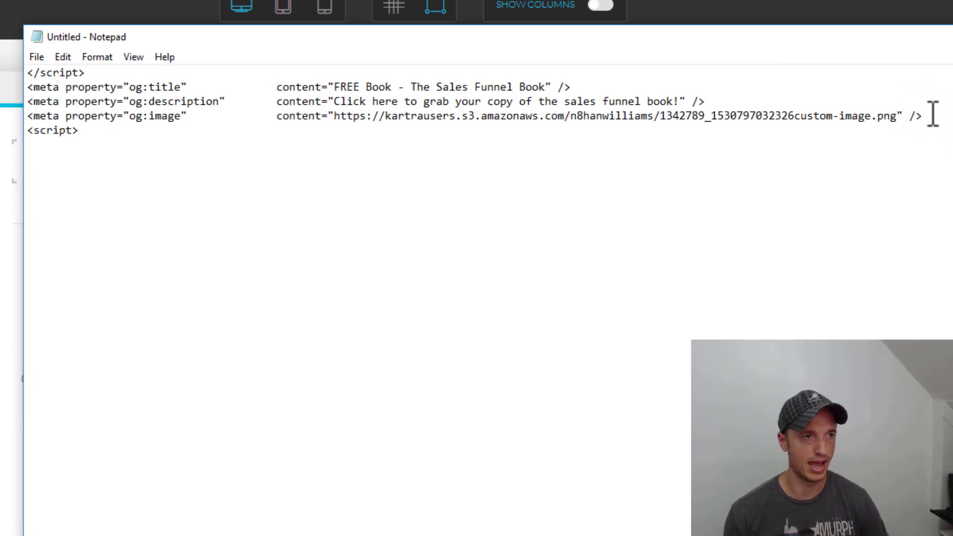
left_click(65, 93)
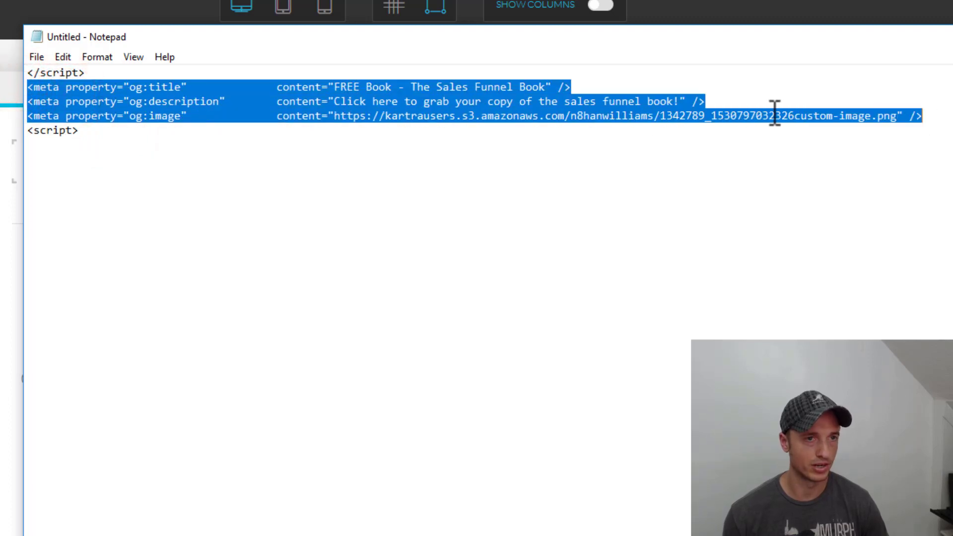
left_click(105, 144)
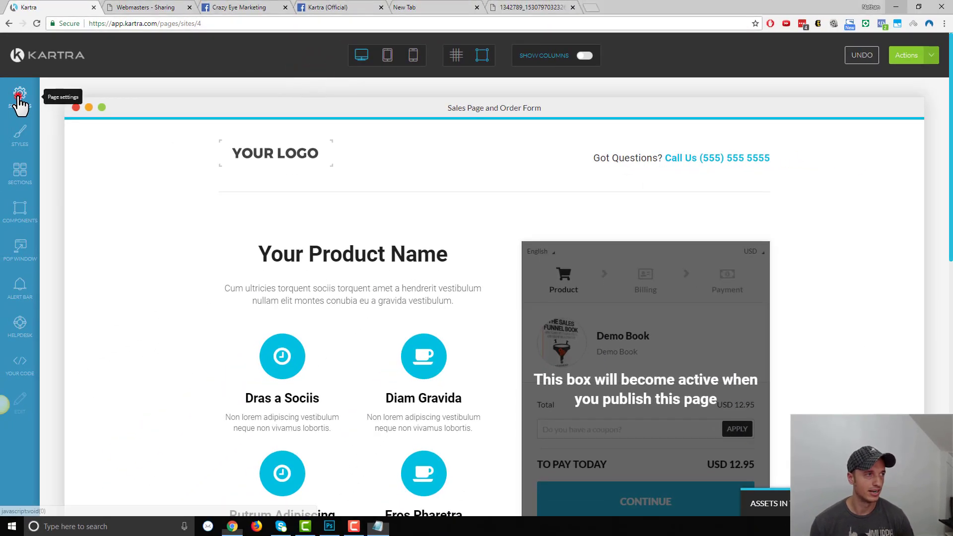
- Open the demo-book page's tracking code settings holding the Open Graph head code
left_click(19, 94)
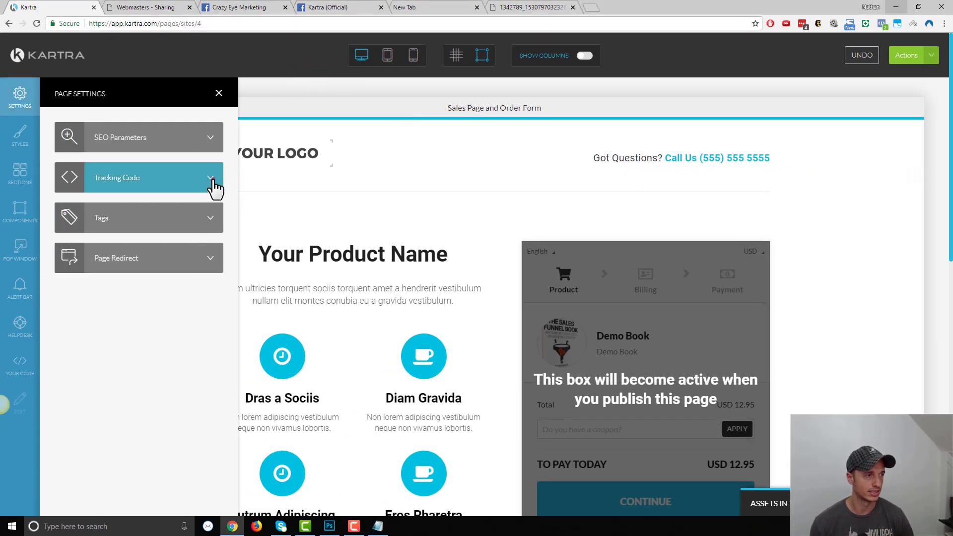
left_click(139, 177)
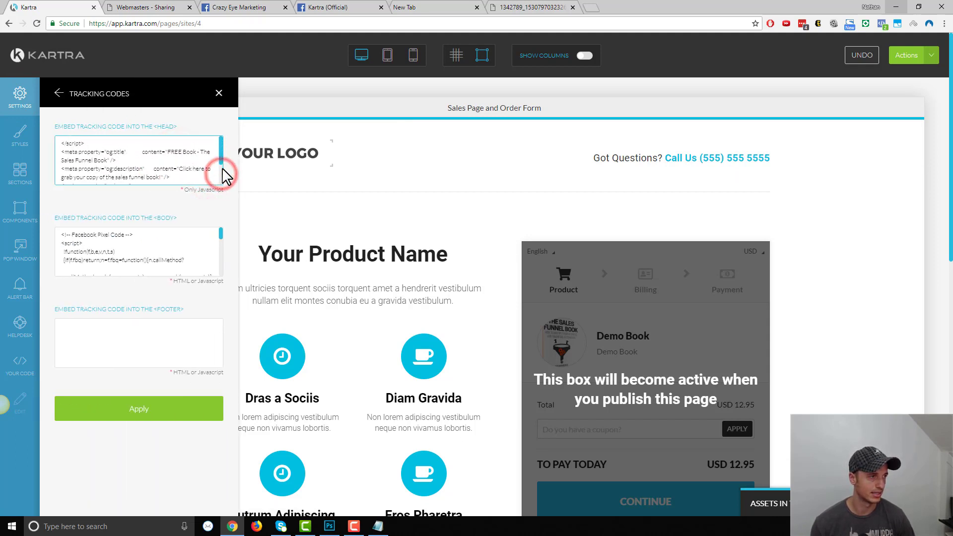
left_click(139, 408)
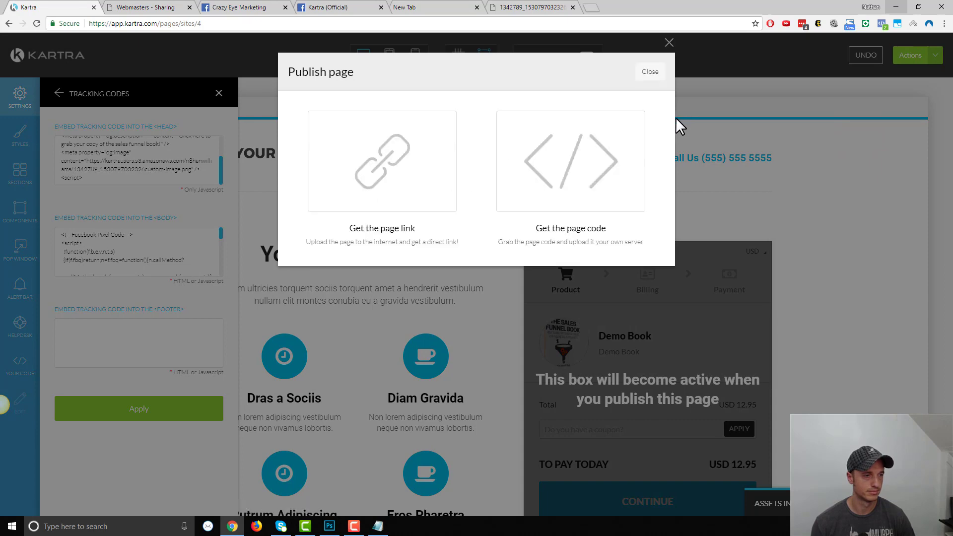
- Select the published demo-book link, close the publish window, and return to the Crazy Eye Marketing group
left_click(381, 161)
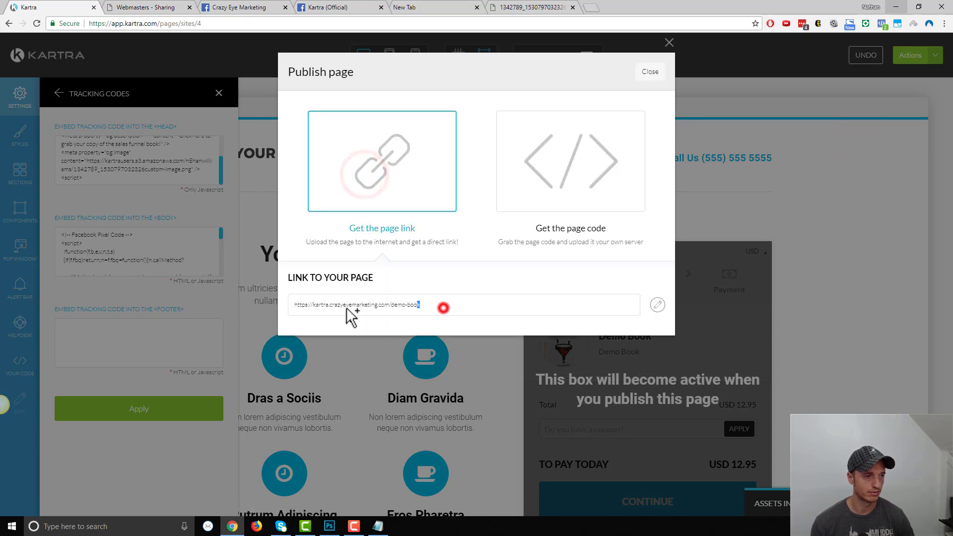
left_click(650, 72)
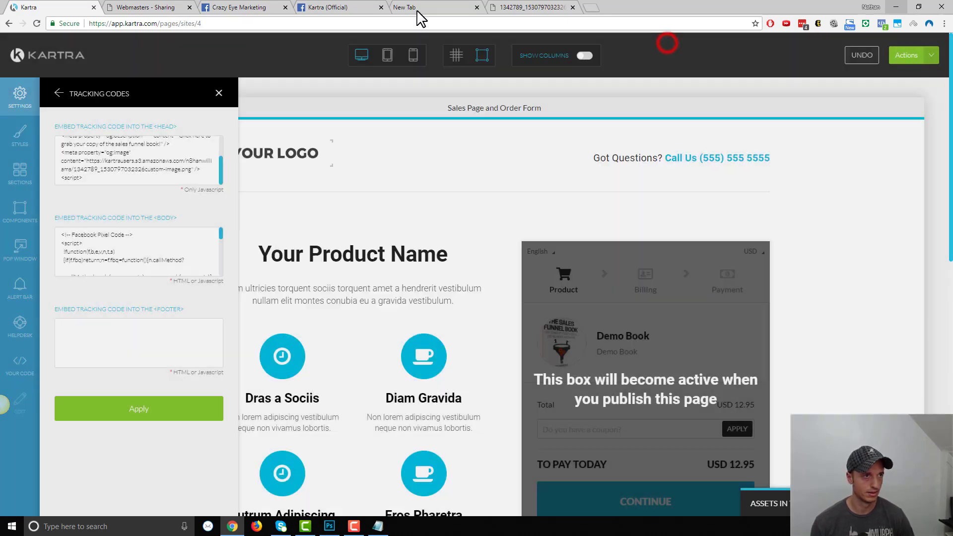
left_click(234, 7)
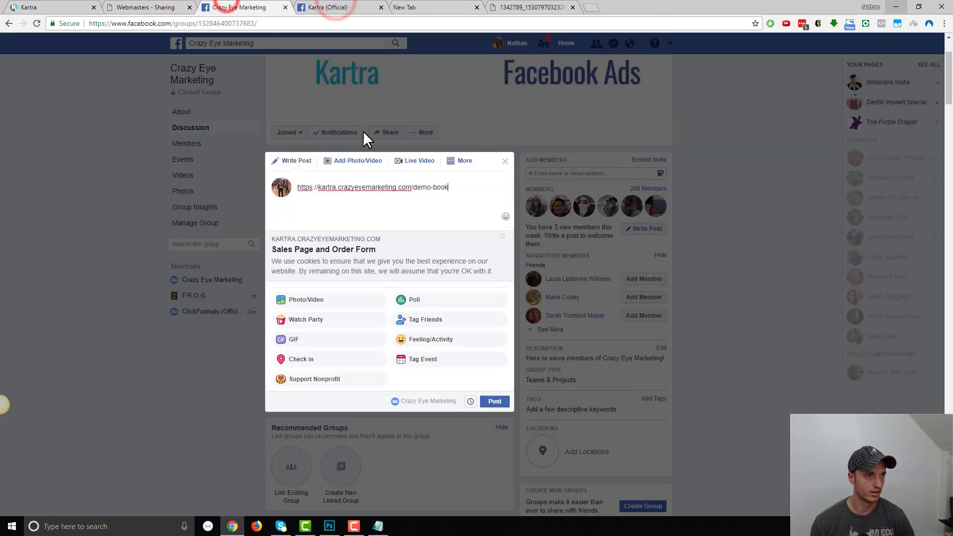
left_click(502, 238)
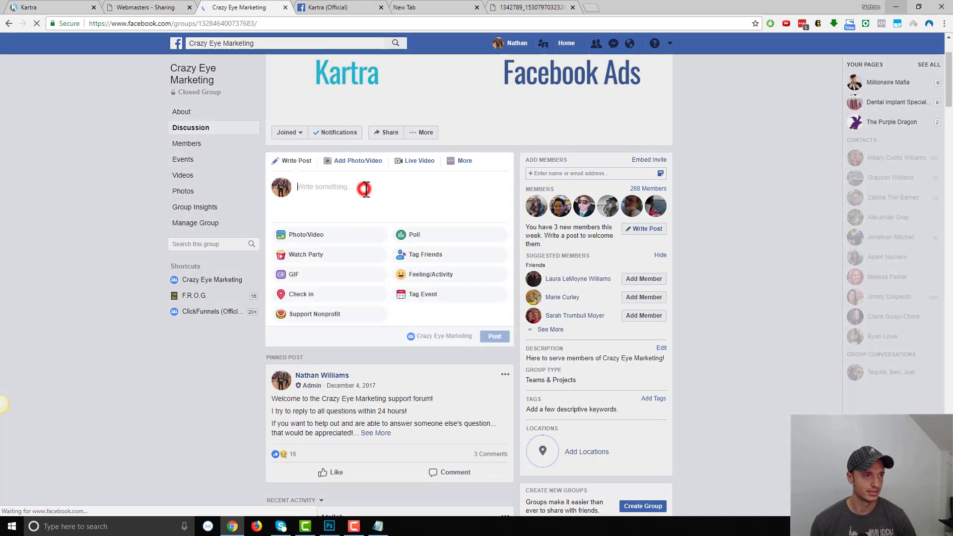
type("https://kartra.crazyeyemarketing.com/demo-book")
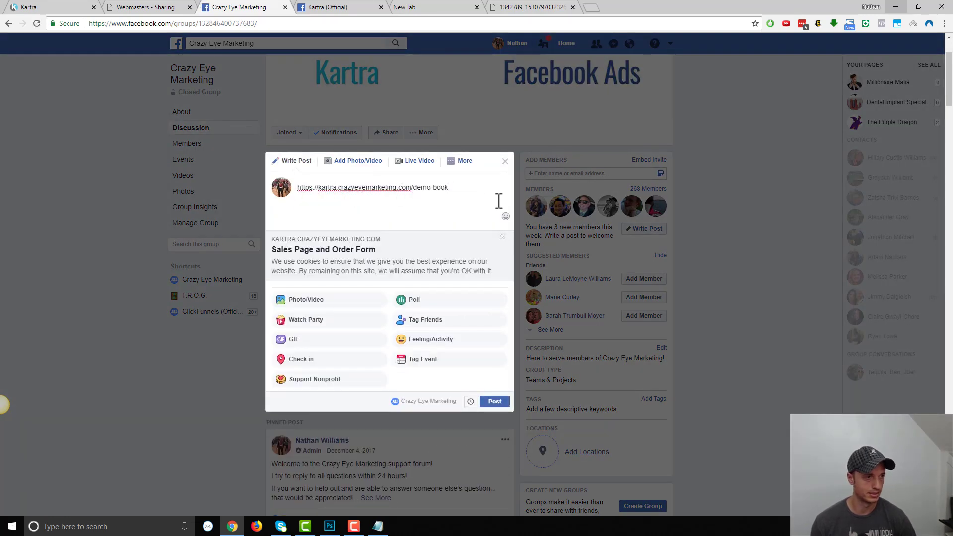
mouse_move(468, 193)
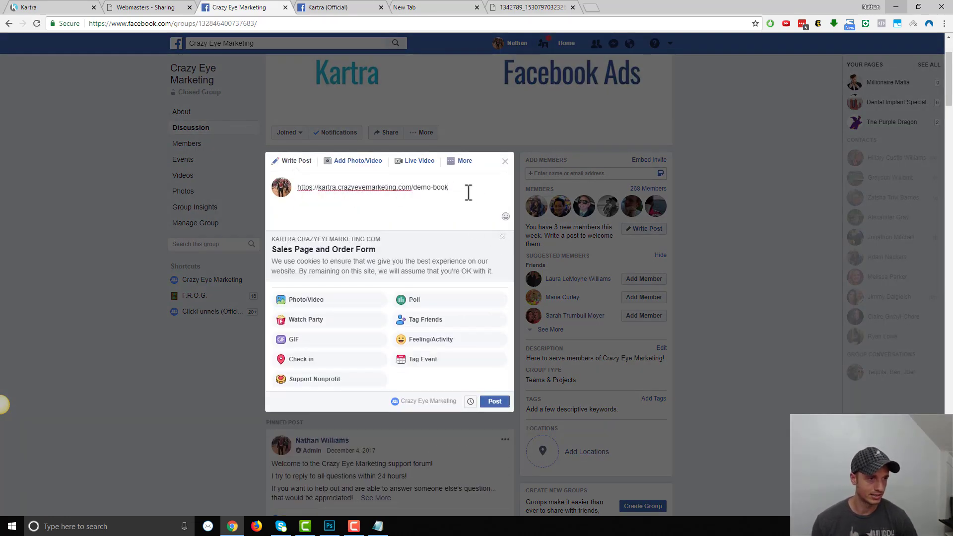
mouse_move(311, 259)
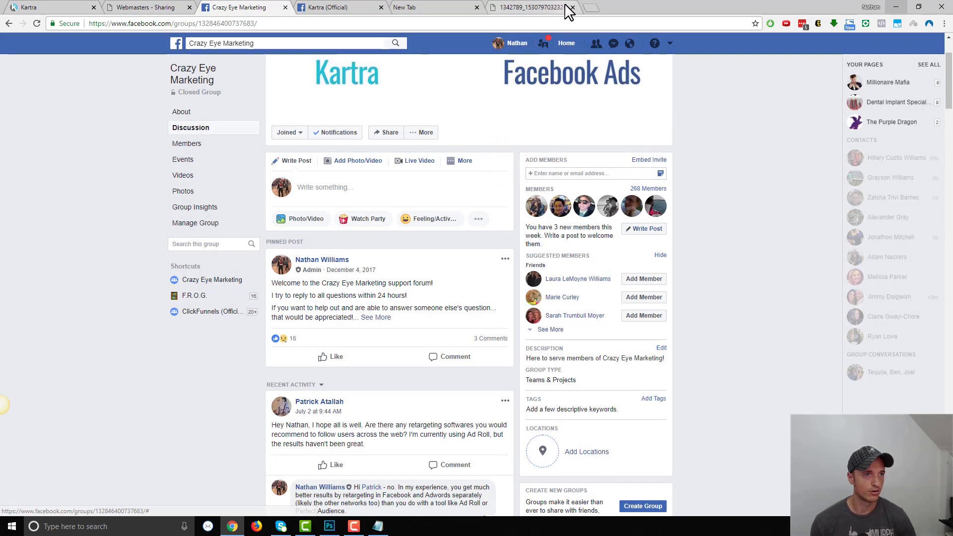
mouse_move(602, 13)
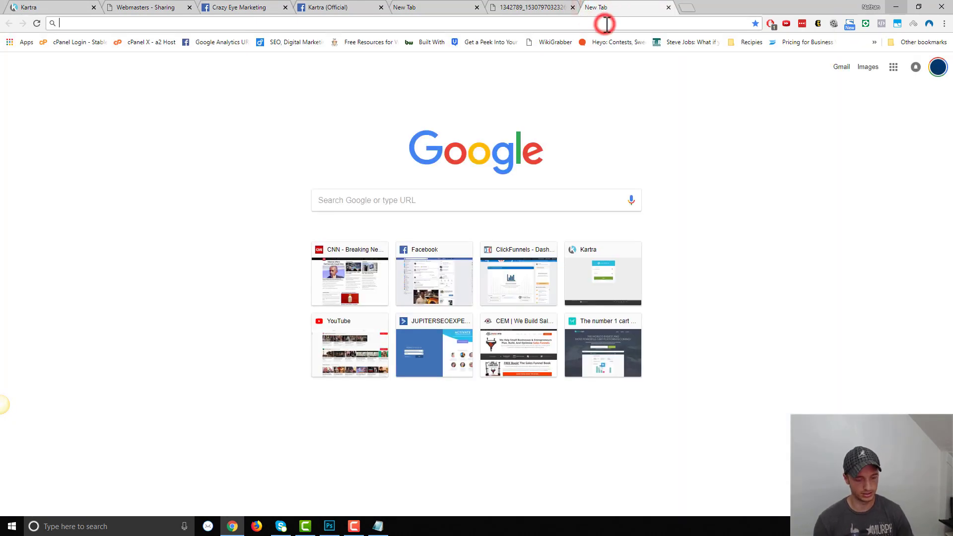
- Search Google for 'facebook debugger' and open the Facebook for Developers Sharing Debugger
type("facebook debugger")
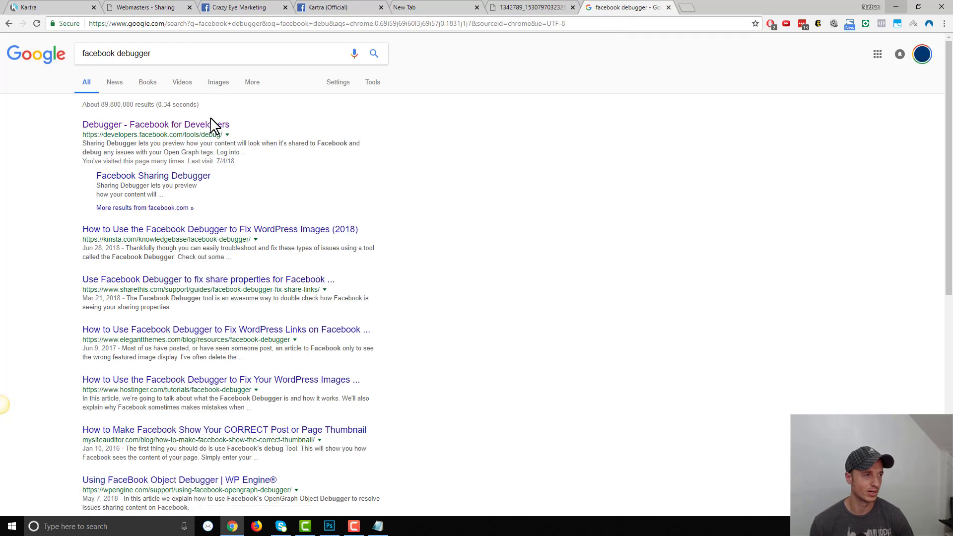
left_click(149, 124)
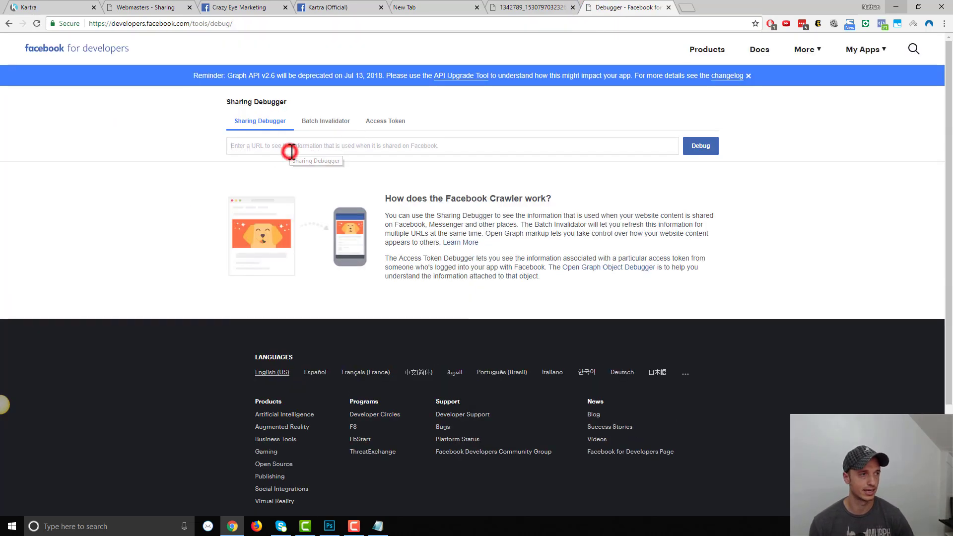
- Debug the demo-book URL, scrape it again, and re-run Debug to fetch the new Open Graph tags
type("https://kartra.crazyeyemarketing.com/demo-book")
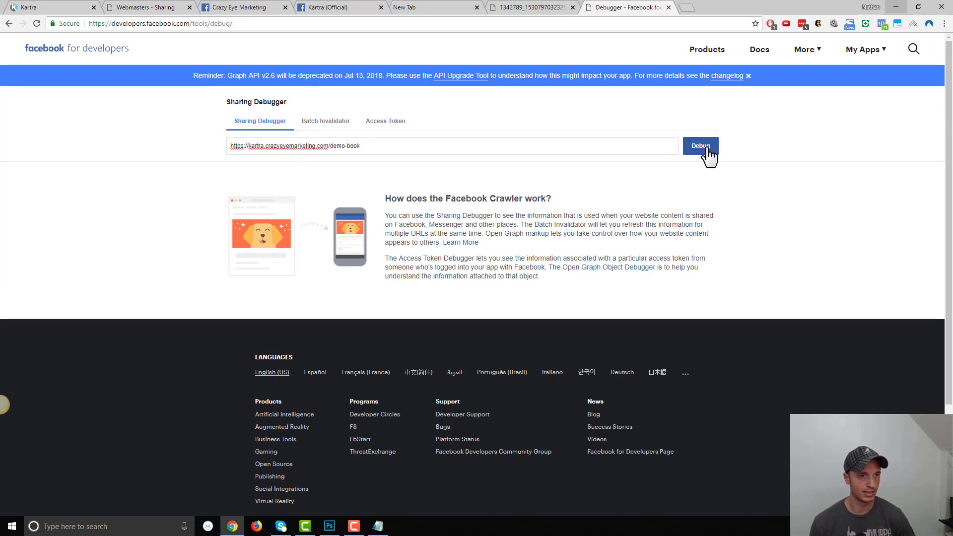
left_click(701, 145)
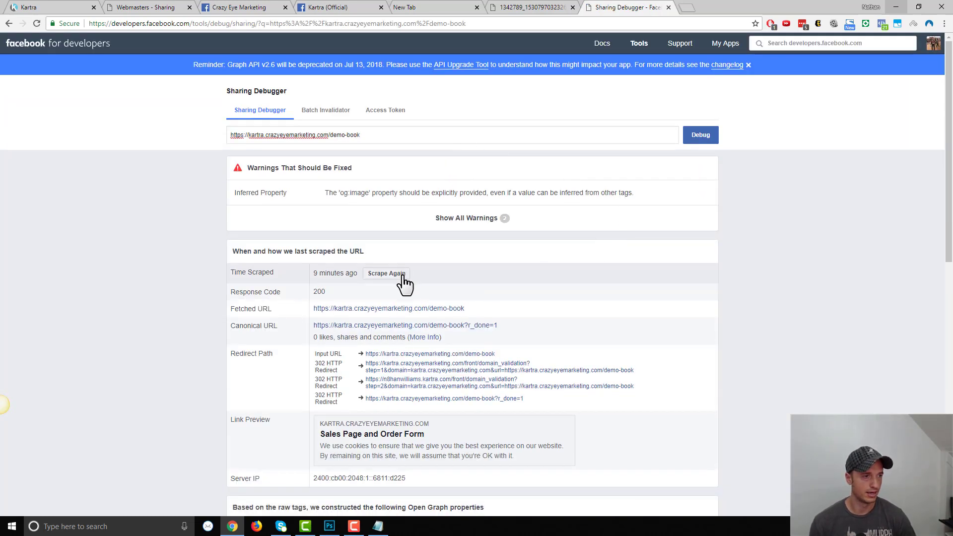
left_click(386, 273)
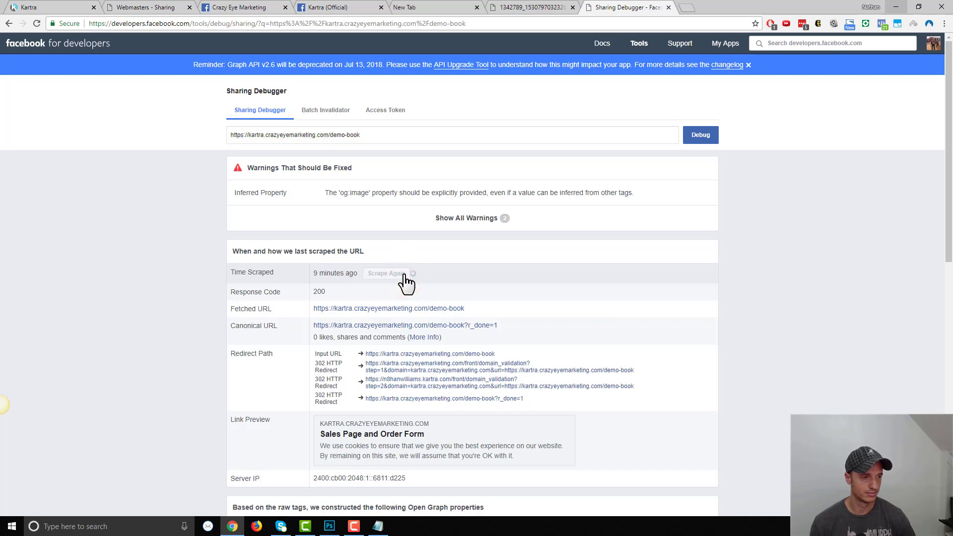
left_click(386, 273)
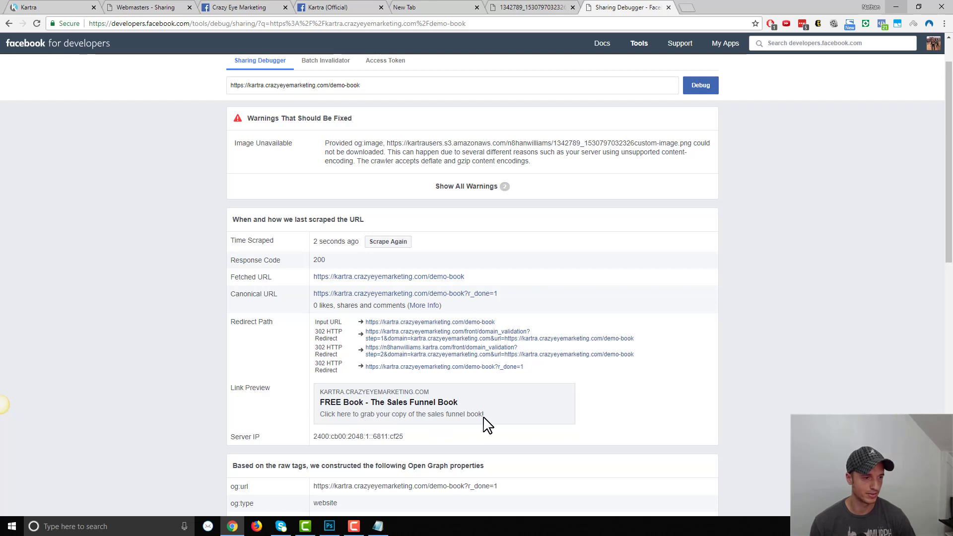
mouse_move(410, 420)
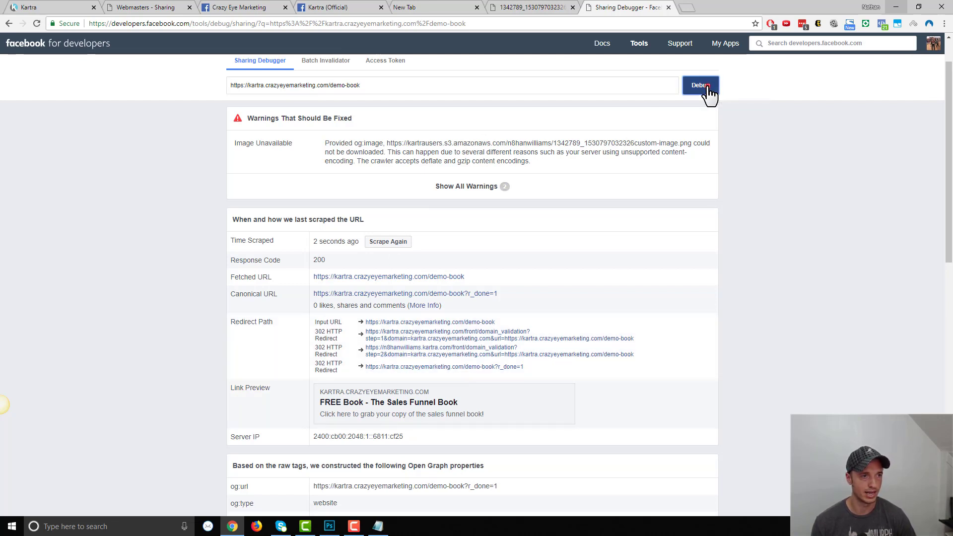
left_click(701, 85)
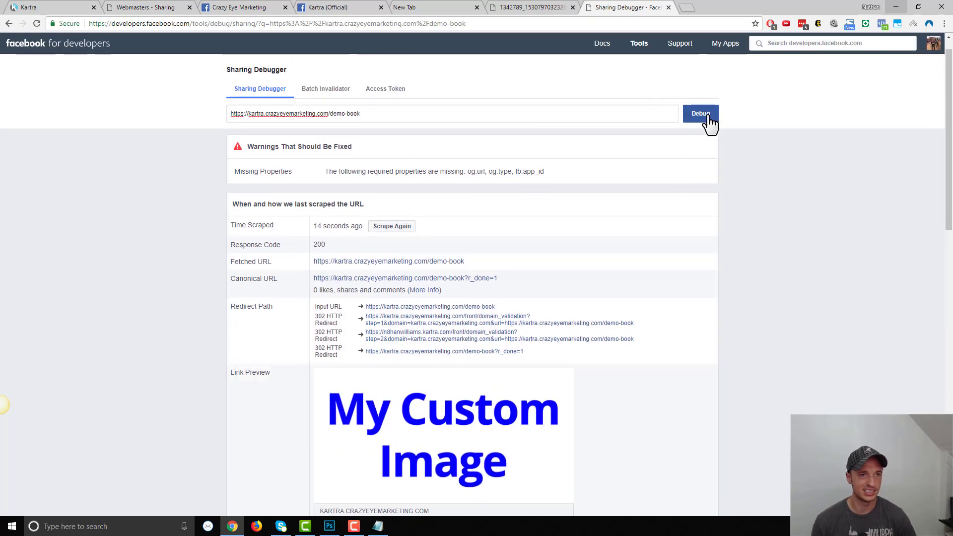
mouse_move(372, 243)
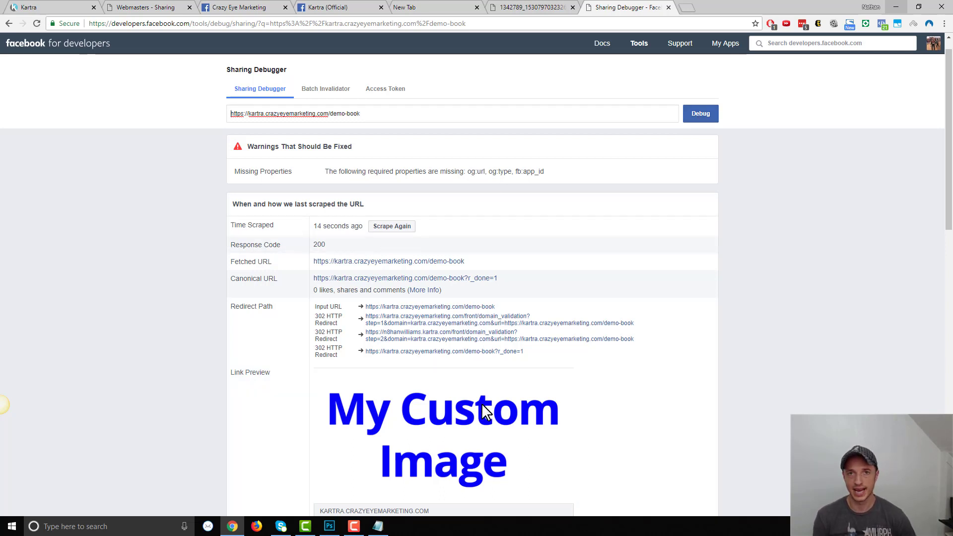
- Check the Link Preview showing My Custom Image and the 'FREE Book' title
scroll("down", 3)
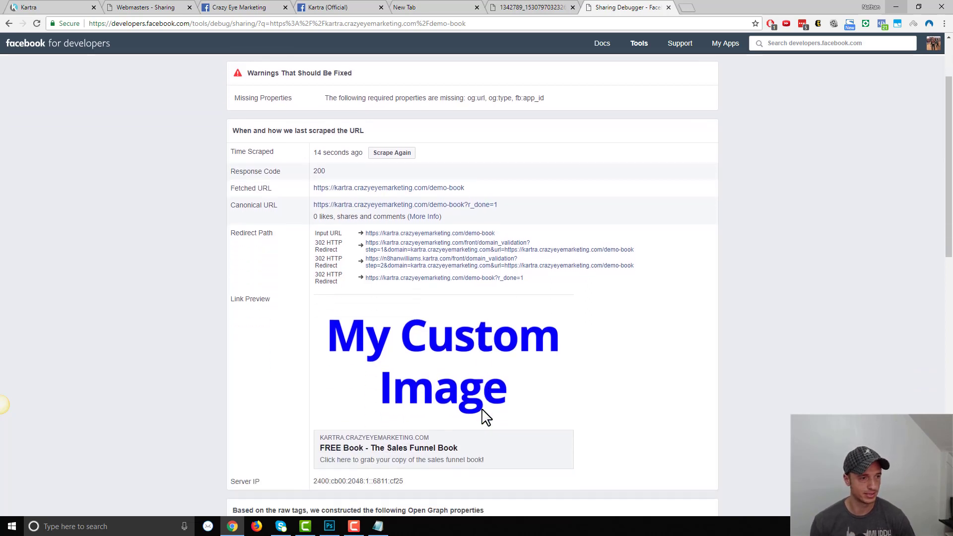
scroll("down", 3)
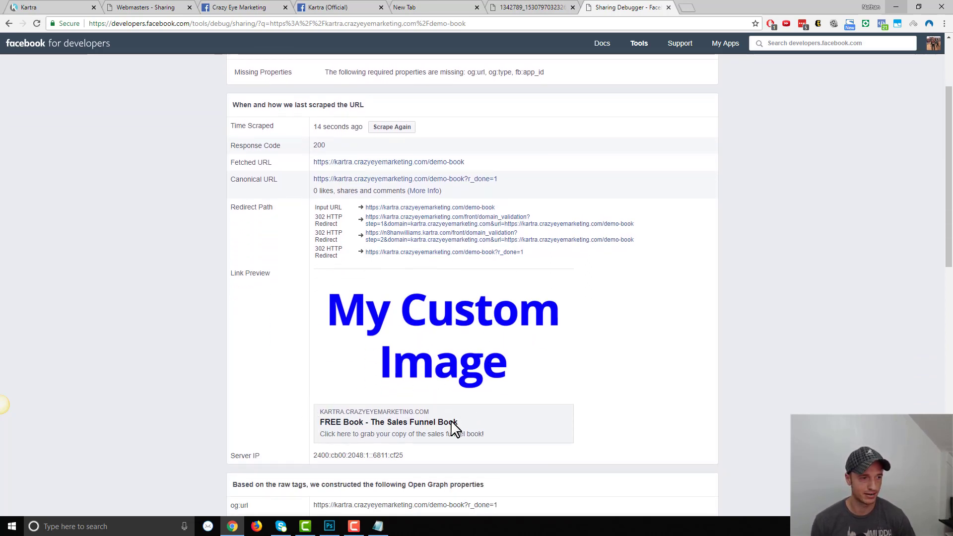
scroll("up", 3)
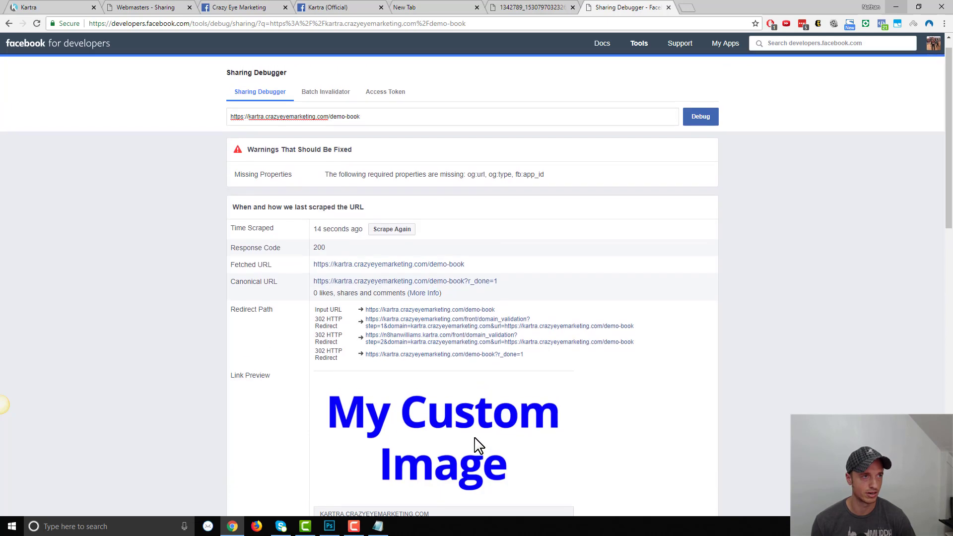
left_click(242, 8)
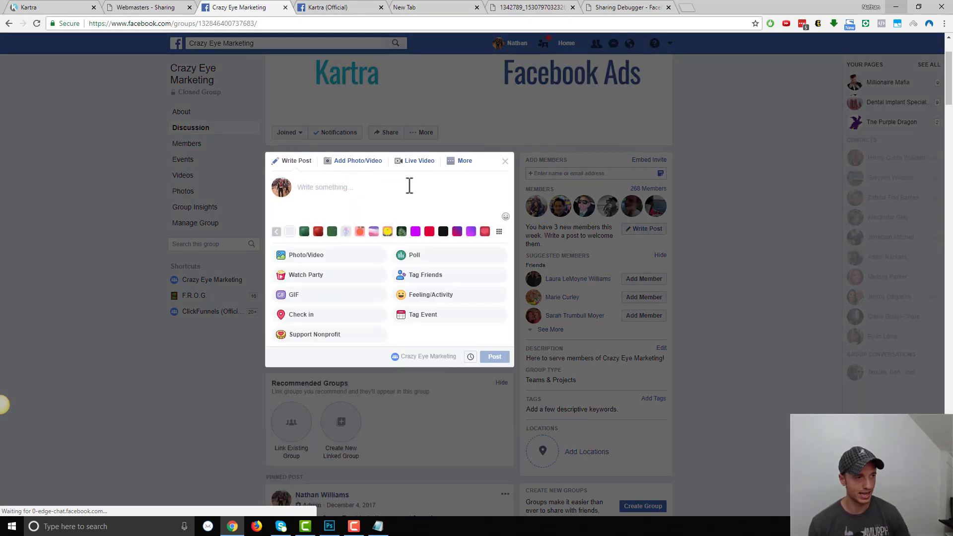
- Paste the demo-book URL into the group post composer to show the updated preview
type("https://kartra.crazyeyemarketing.com/demo-book")
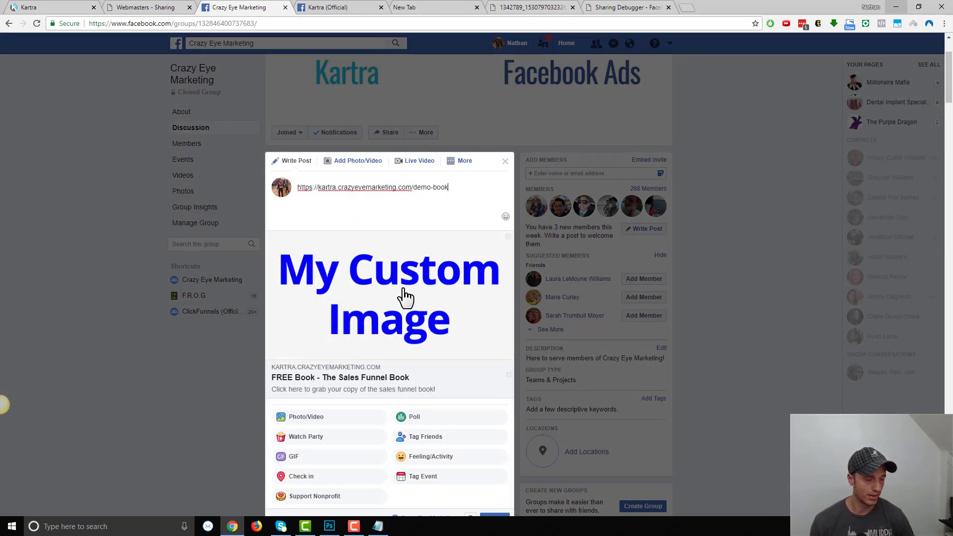